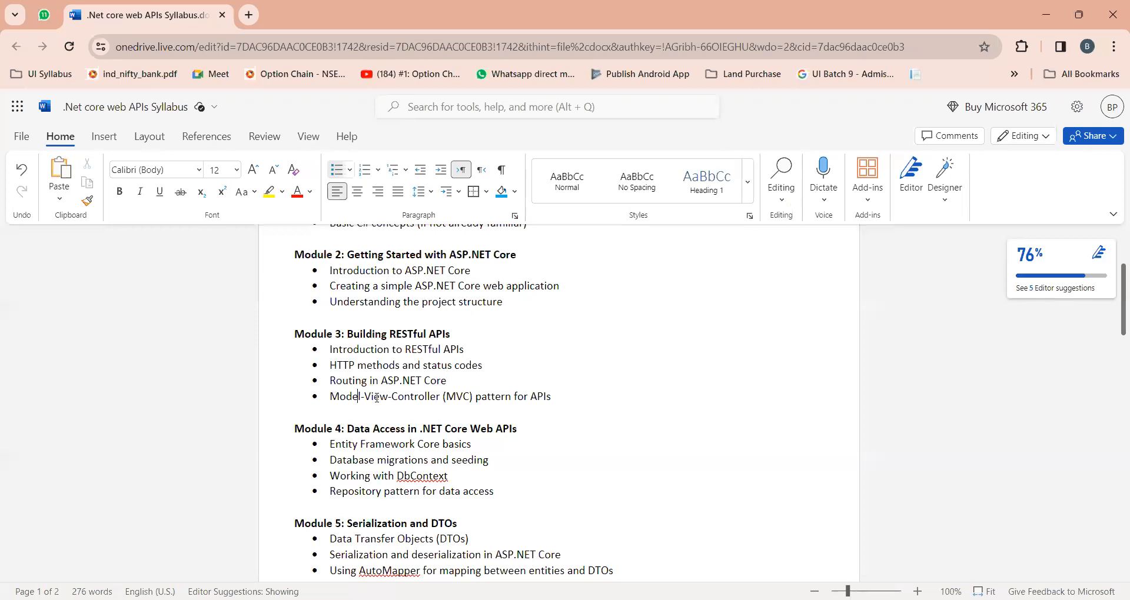
# Review the MVC pattern line and browse the Controllers folder in Solution Explorer.
pyautogui.tripleClick(439, 397)
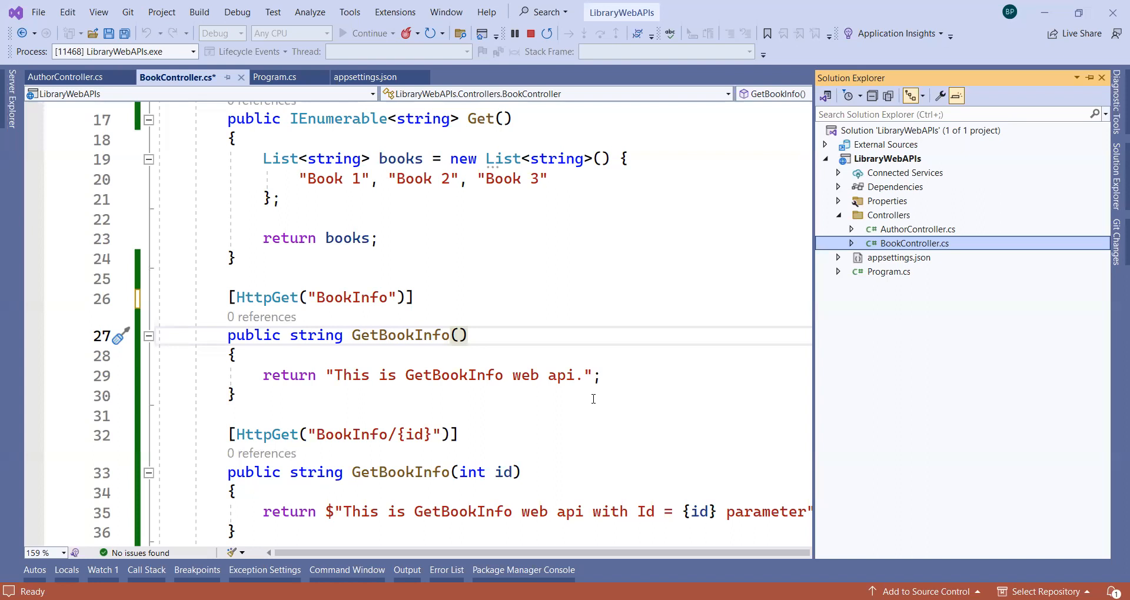
pyautogui.moveTo(650, 348)
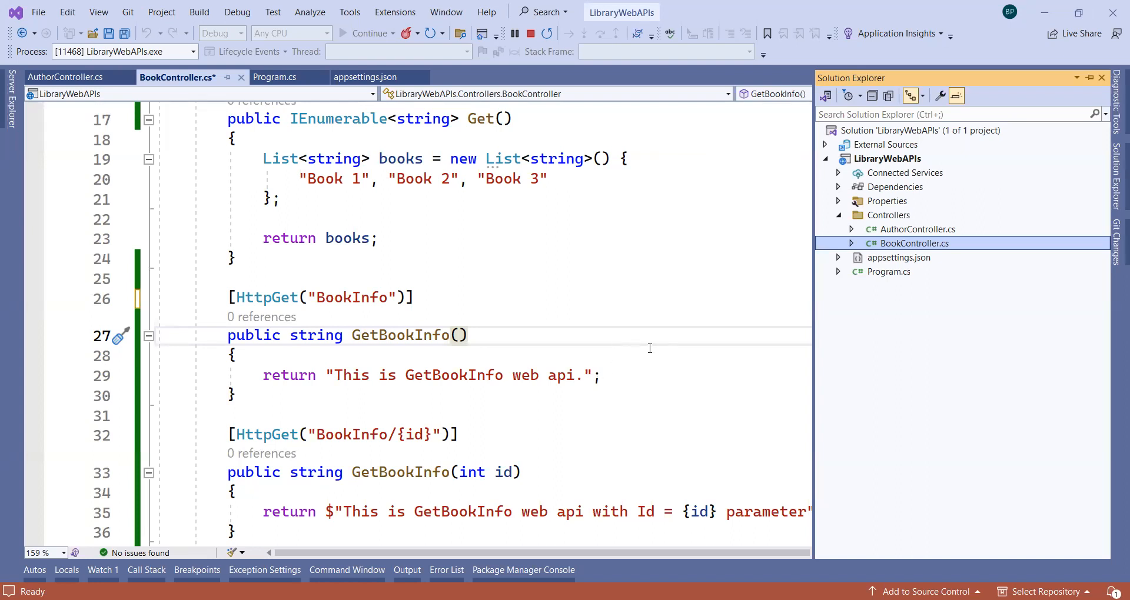
pyautogui.moveTo(902, 220)
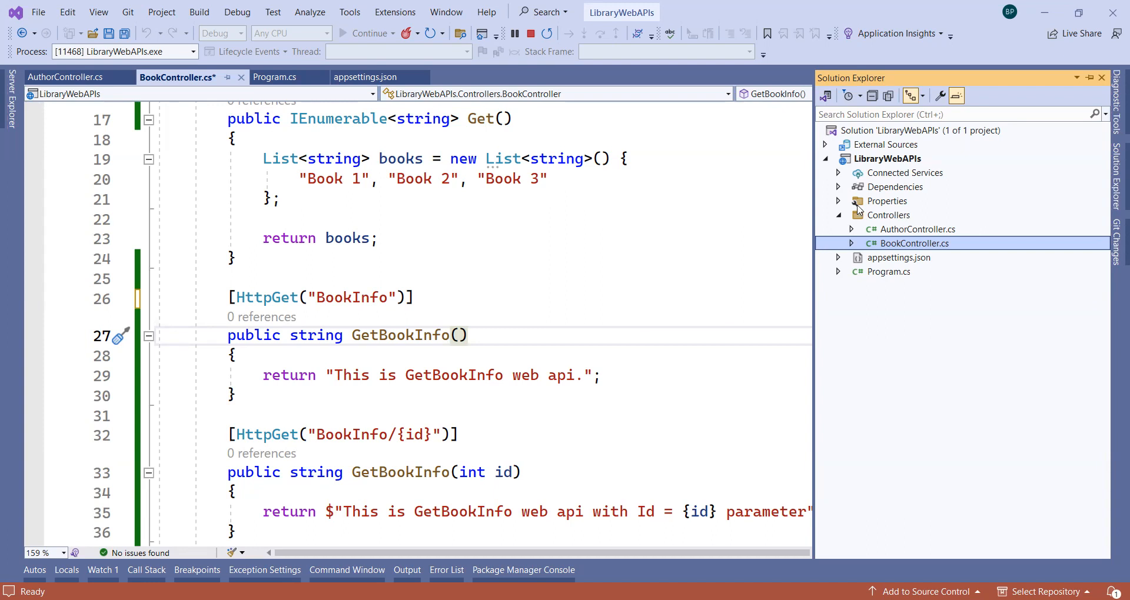
pyautogui.click(838, 214)
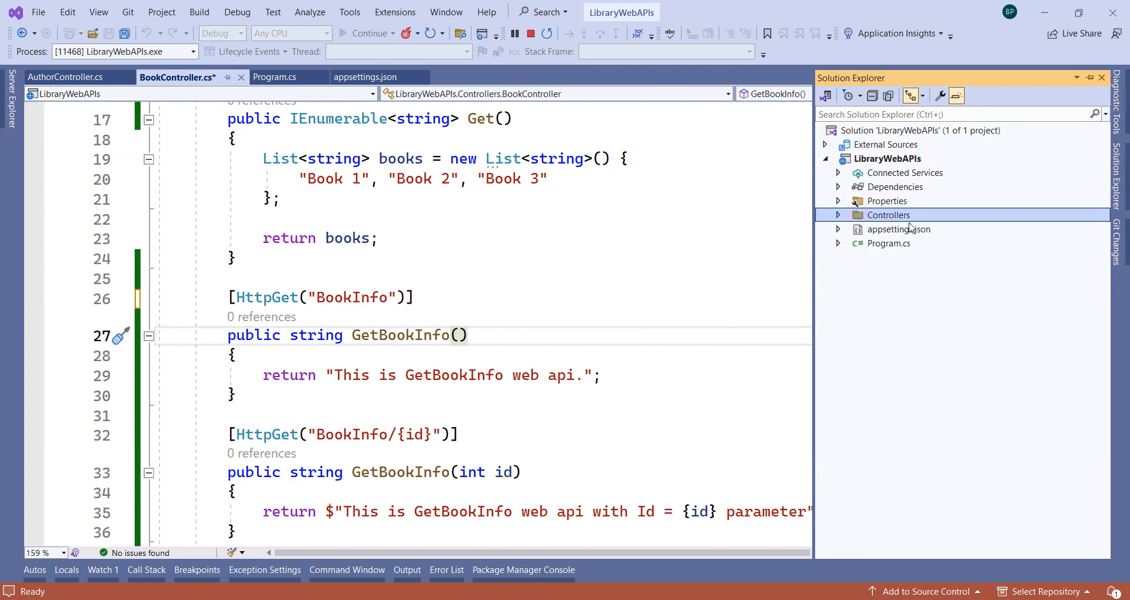
pyautogui.click(838, 214)
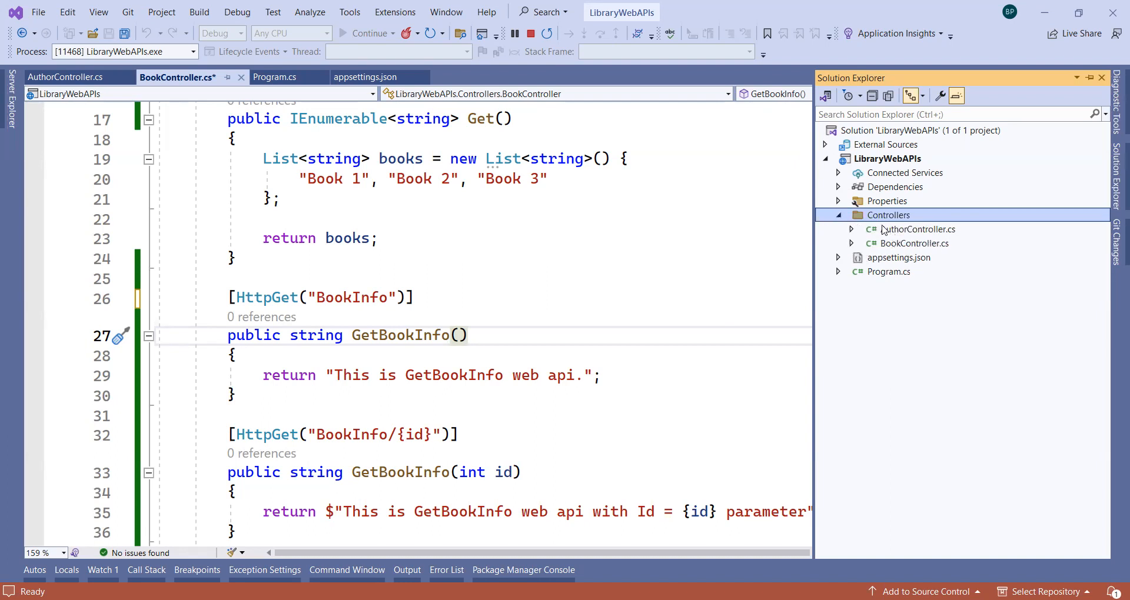
pyautogui.moveTo(884, 228)
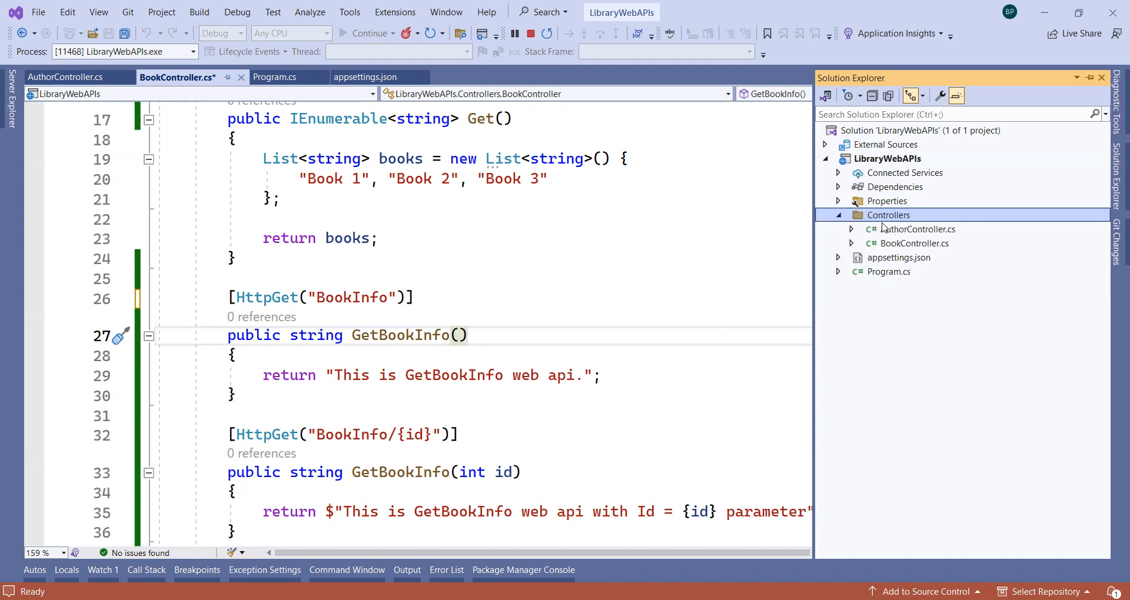
pyautogui.moveTo(906, 165)
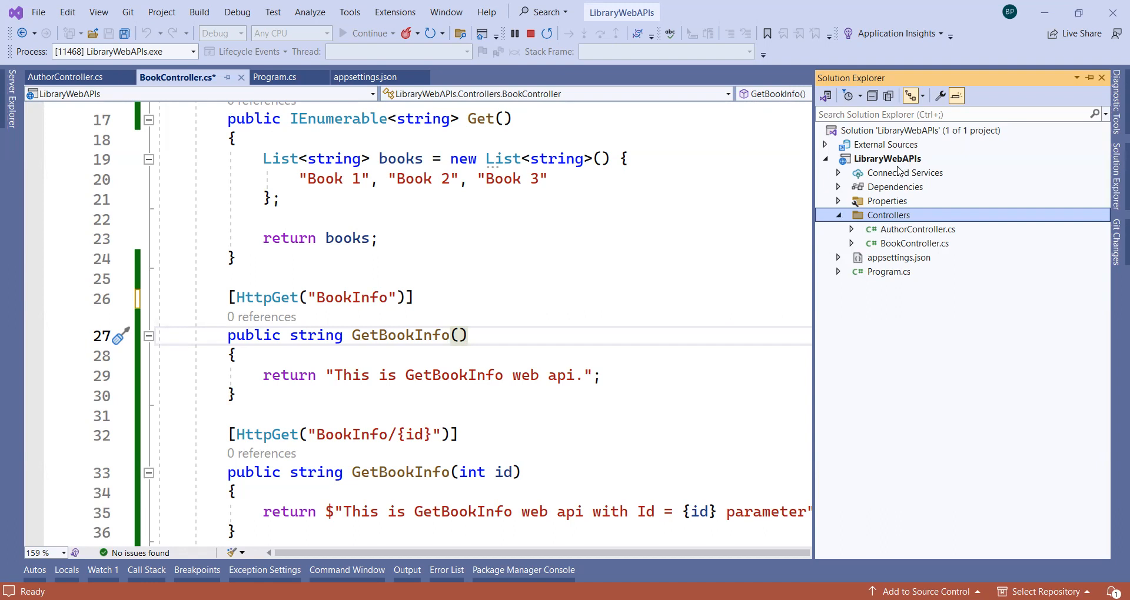
pyautogui.click(838, 214)
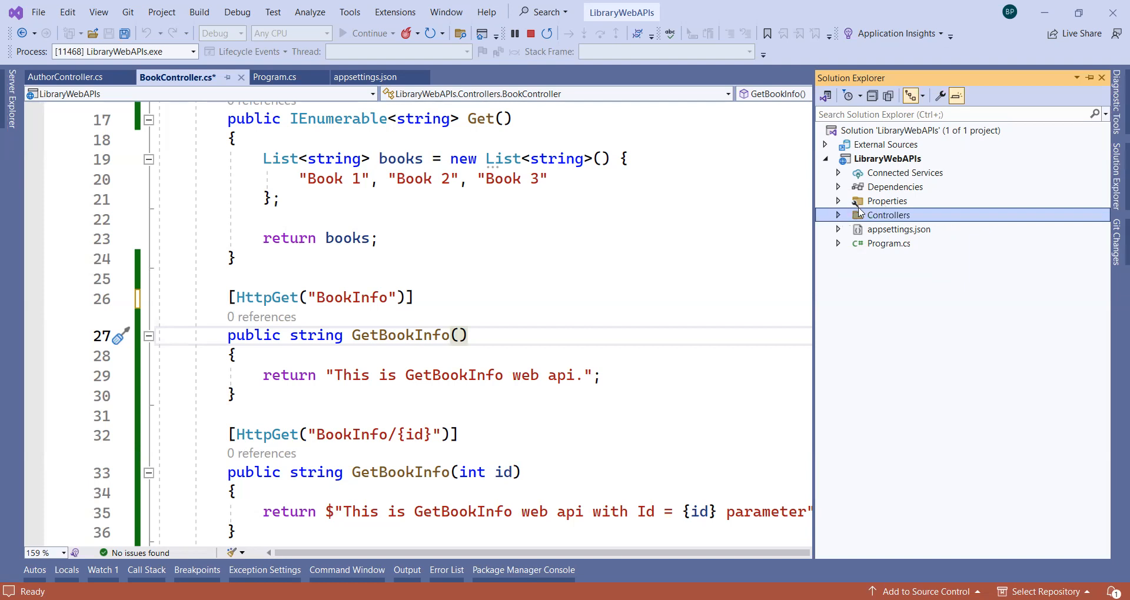
pyautogui.moveTo(687, 253)
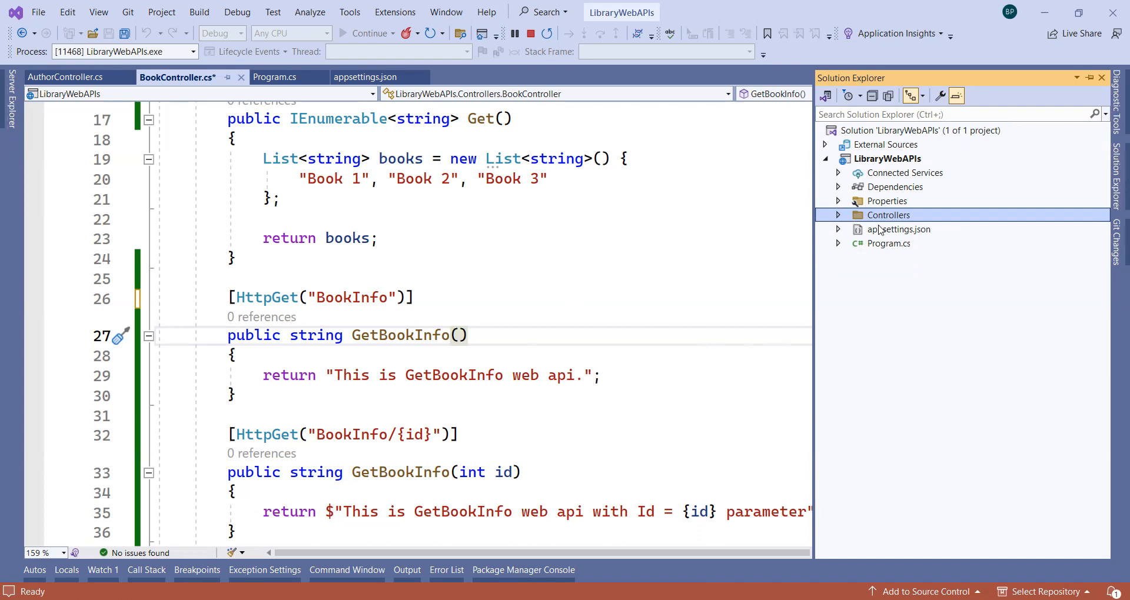
pyautogui.moveTo(913, 227)
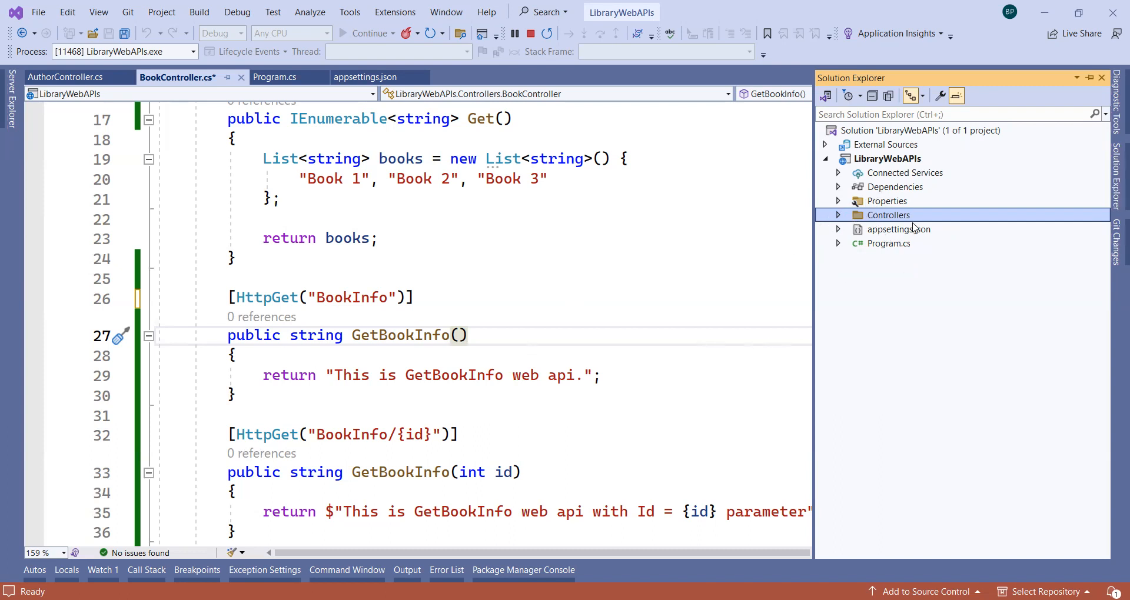
pyautogui.moveTo(607, 250)
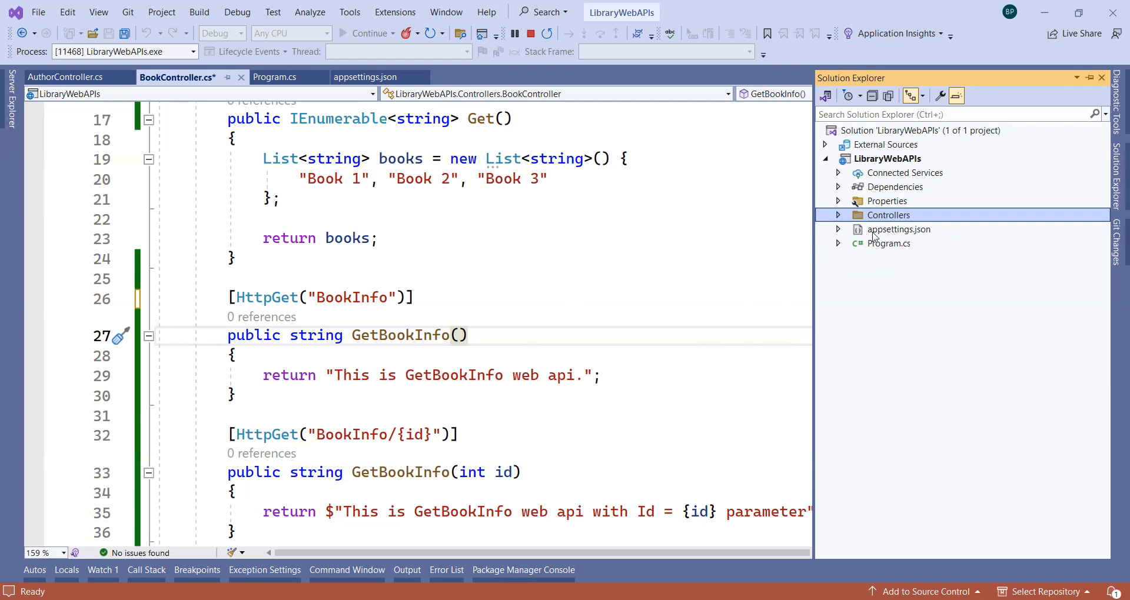
pyautogui.moveTo(911, 216)
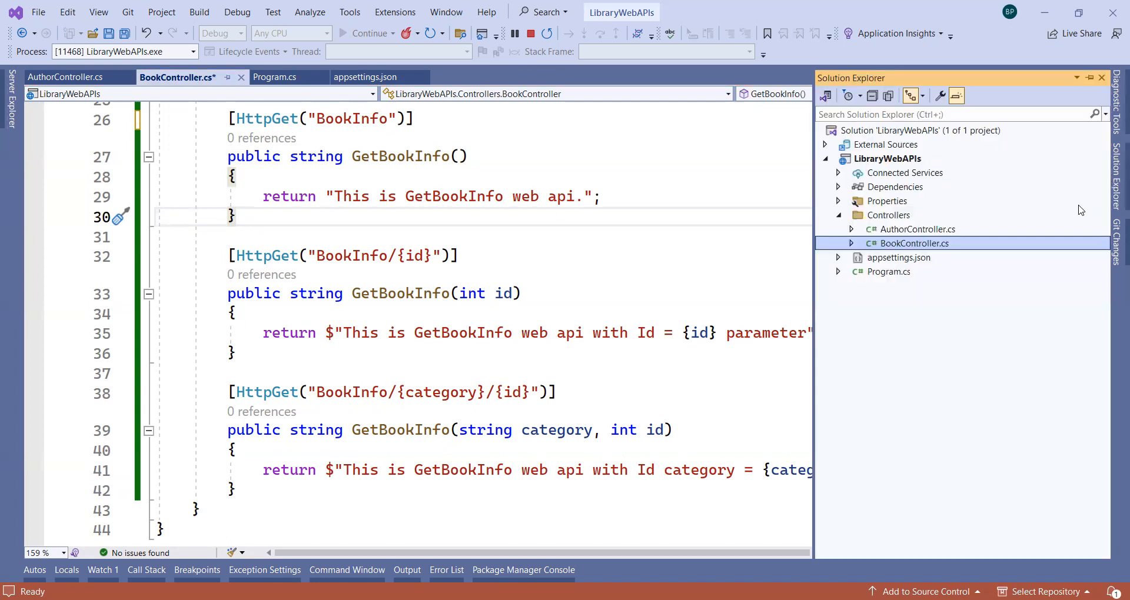
pyautogui.moveTo(965, 223)
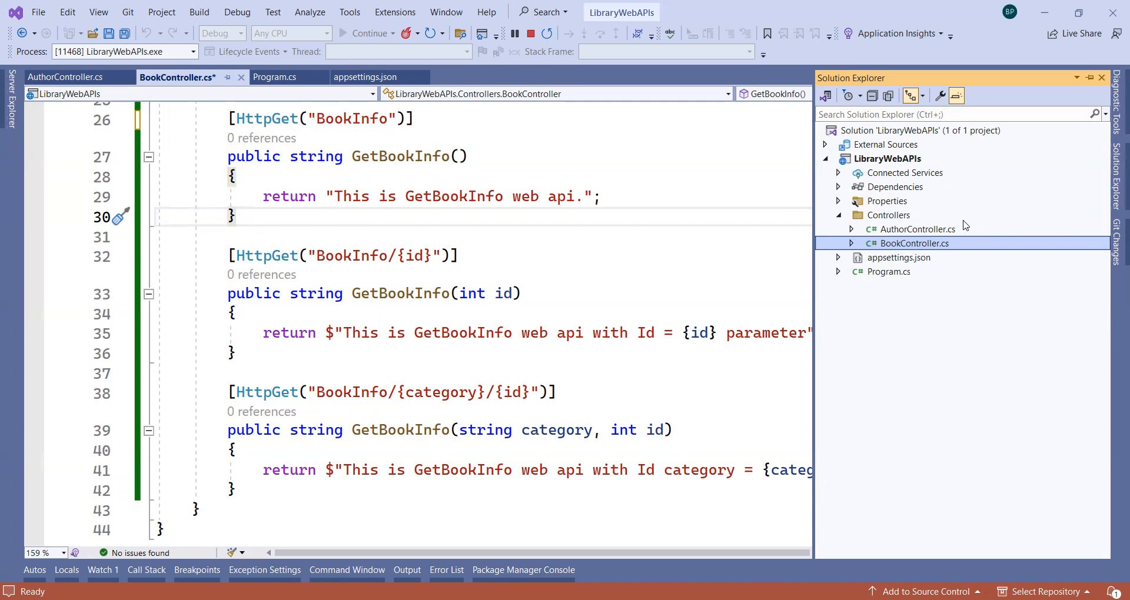
pyautogui.moveTo(886, 163)
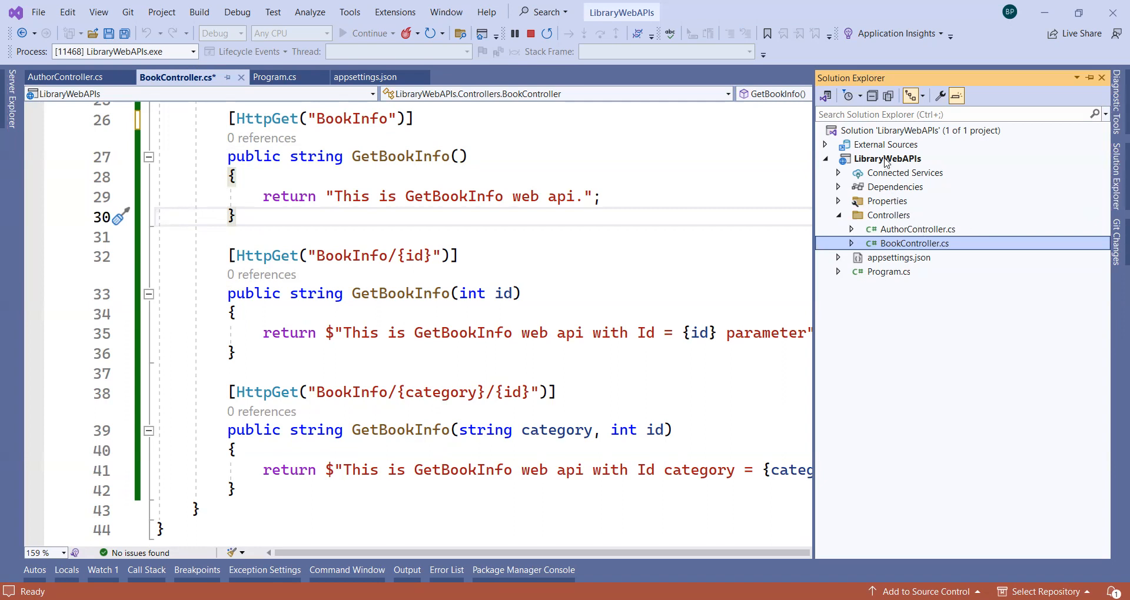
# Add a new folder named Models to the LibraryWebAPIs project.
pyautogui.click(887, 158)
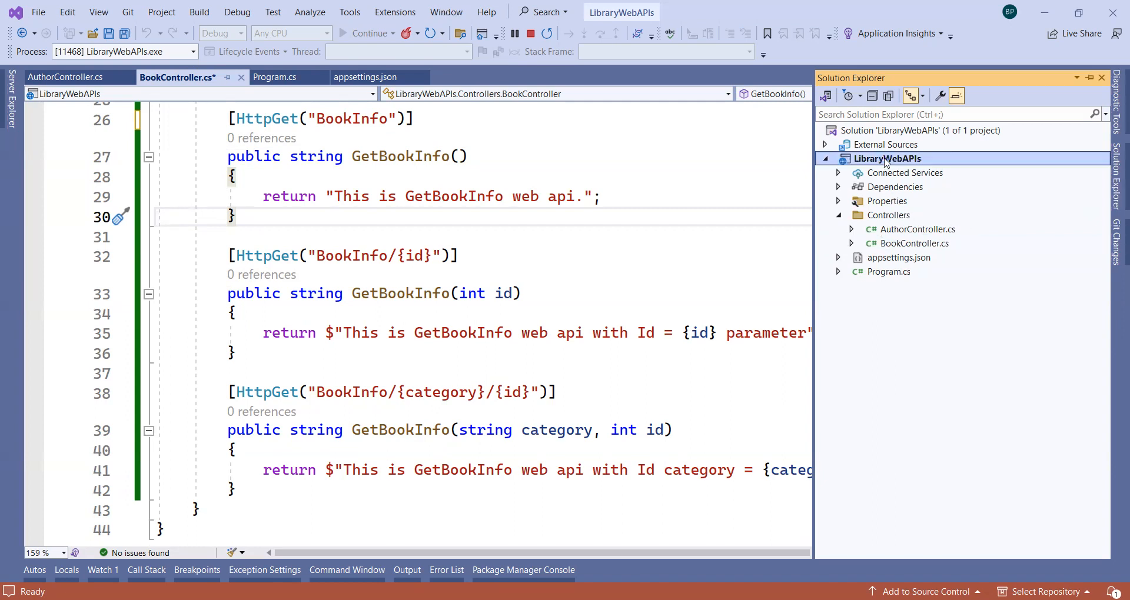
pyautogui.rightClick(885, 158)
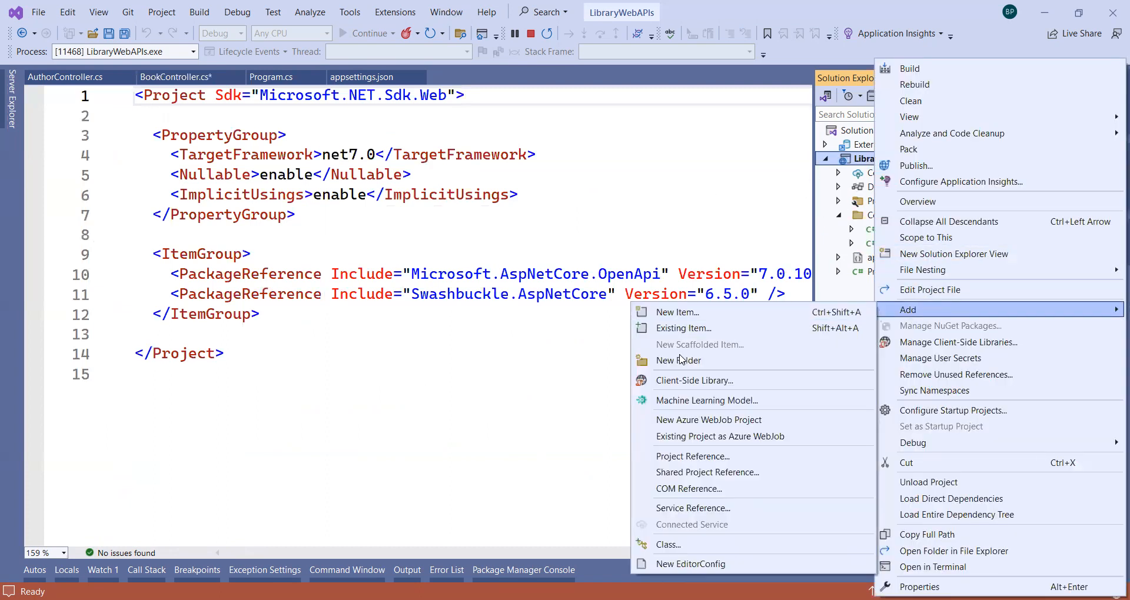
pyautogui.click(678, 360)
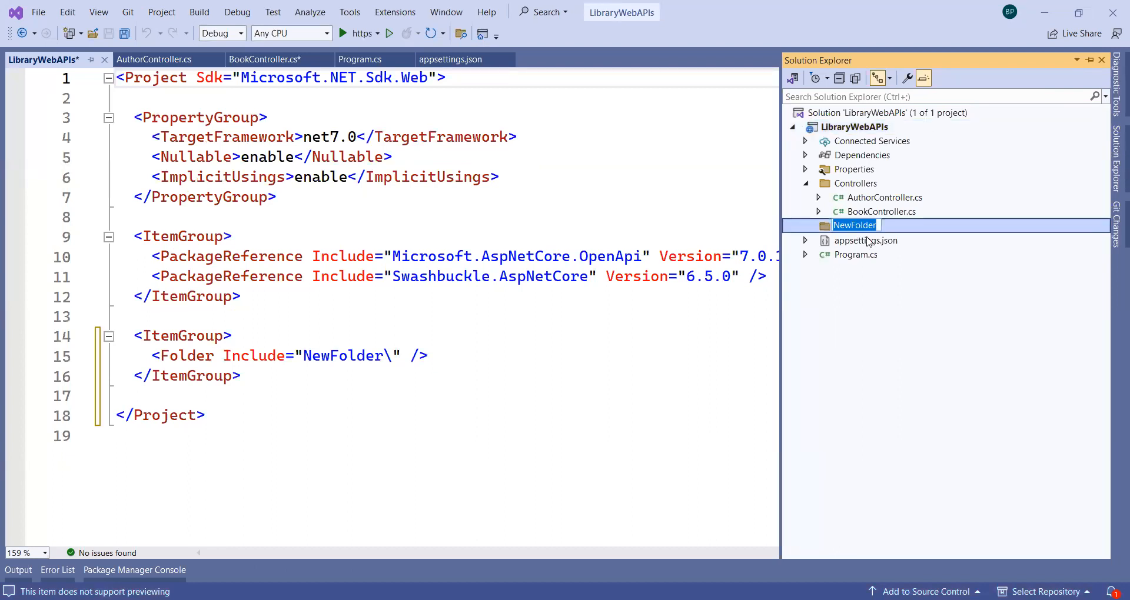
pyautogui.write('Models')
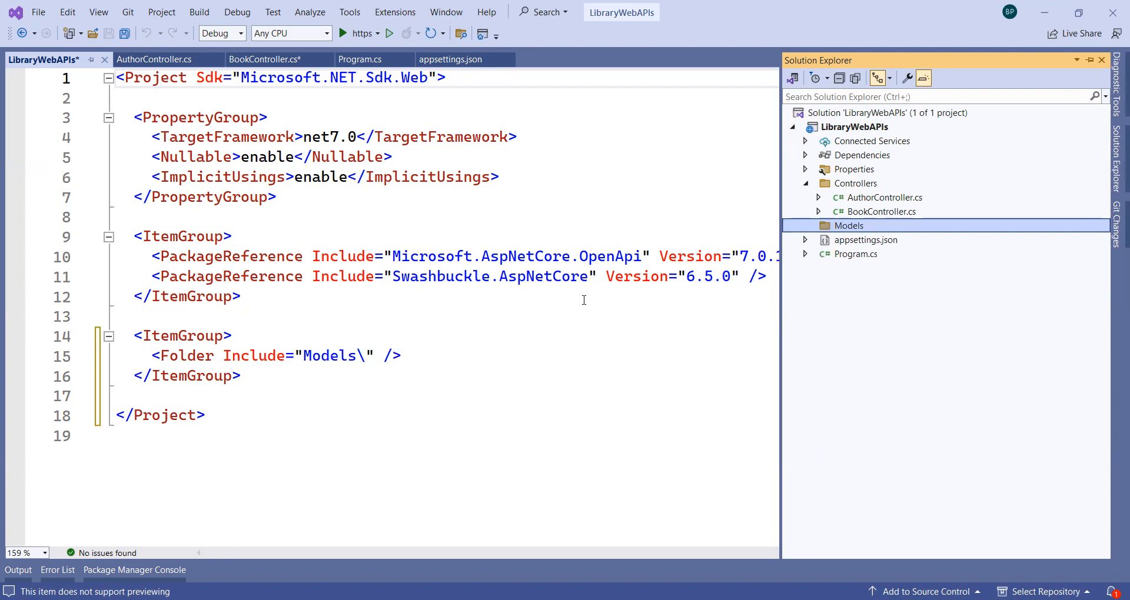
pyautogui.click(258, 59)
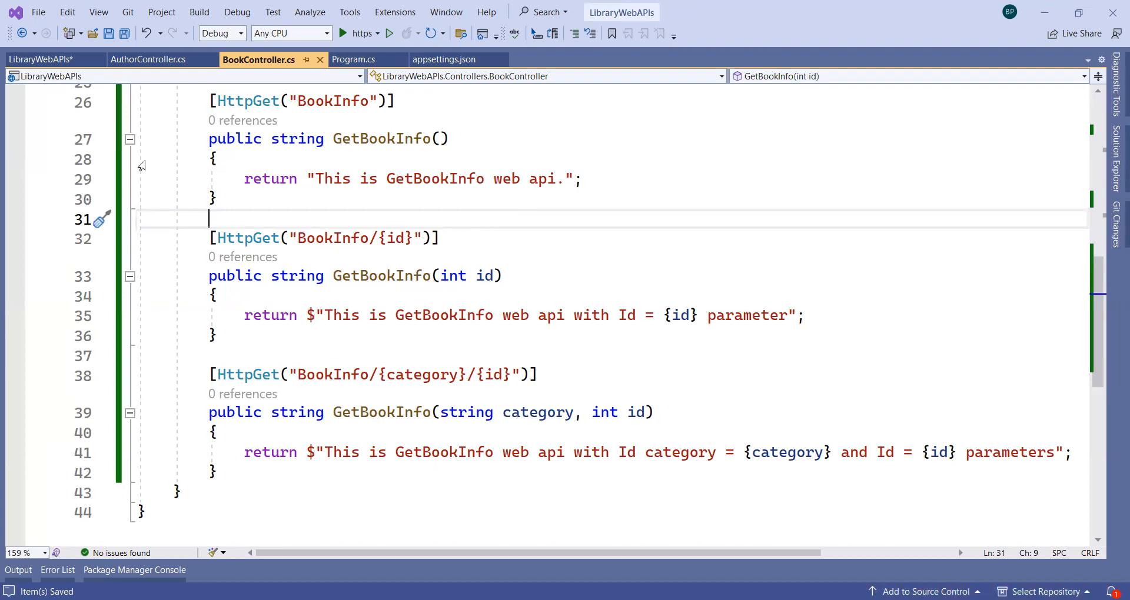
# Mark the second GetBookInfo action with the HttpPost attribute.
pyautogui.click(219, 337)
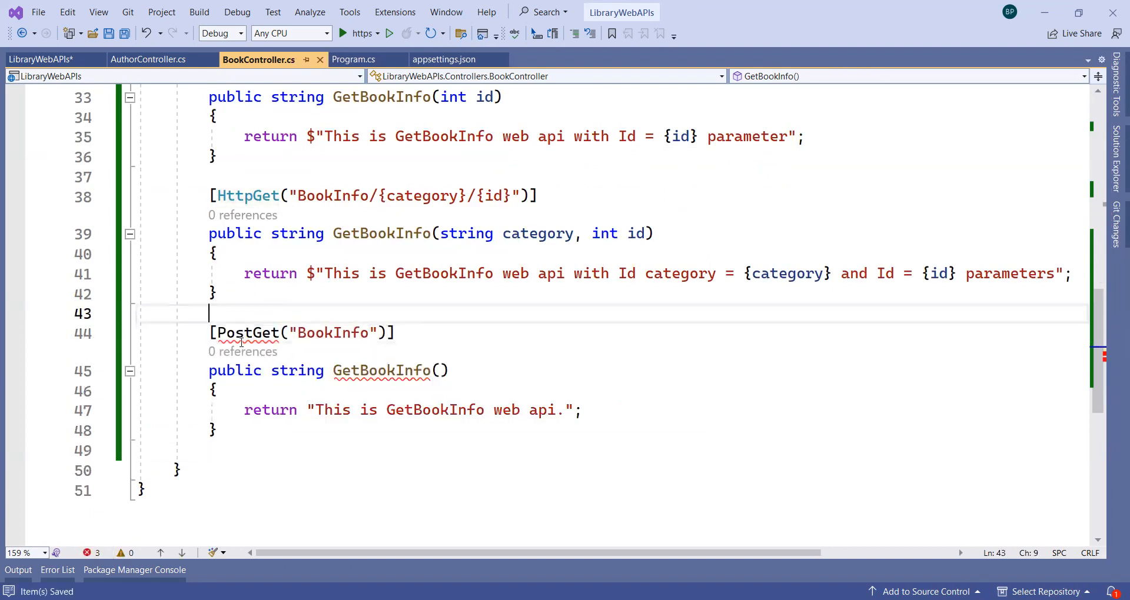
pyautogui.moveTo(241, 333)
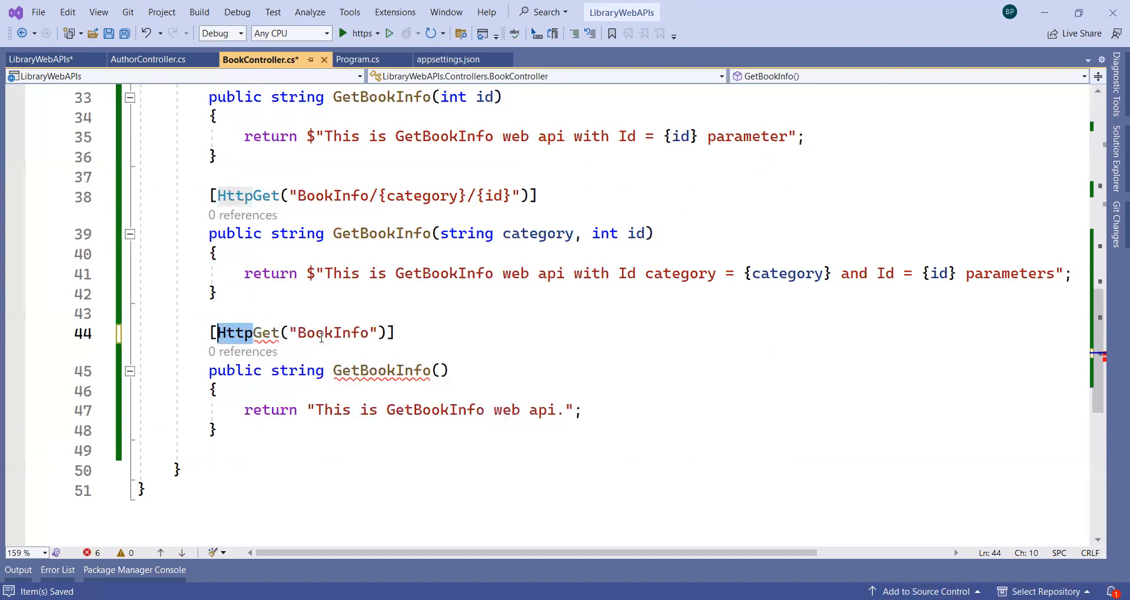
pyautogui.write('HttpPost')
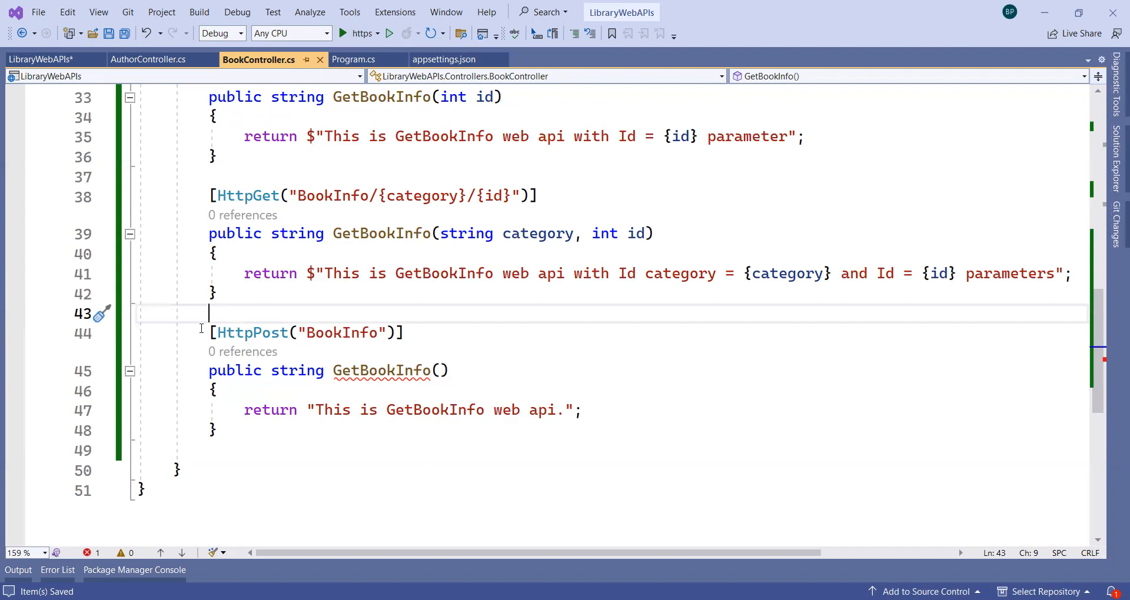
pyautogui.doubleClick(245, 332)
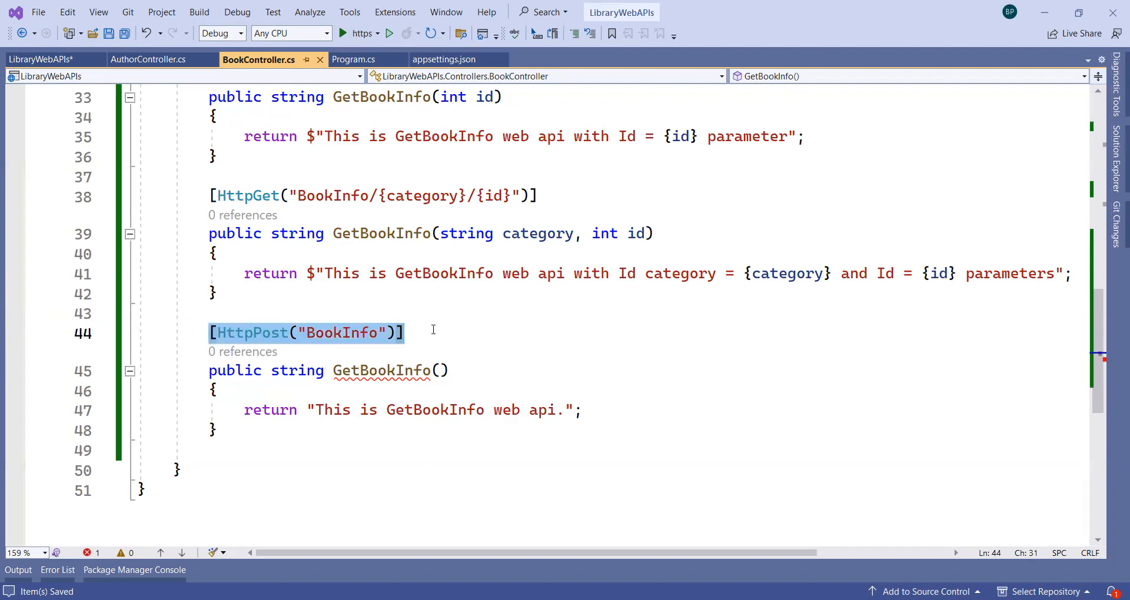
pyautogui.moveTo(416, 332)
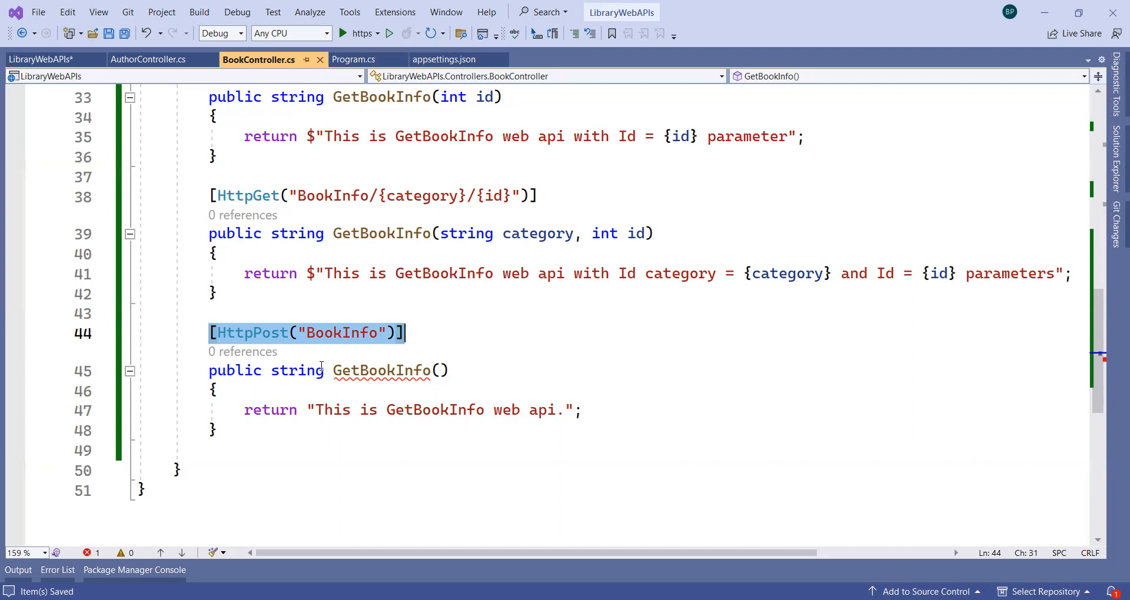
pyautogui.doubleClick(247, 333)
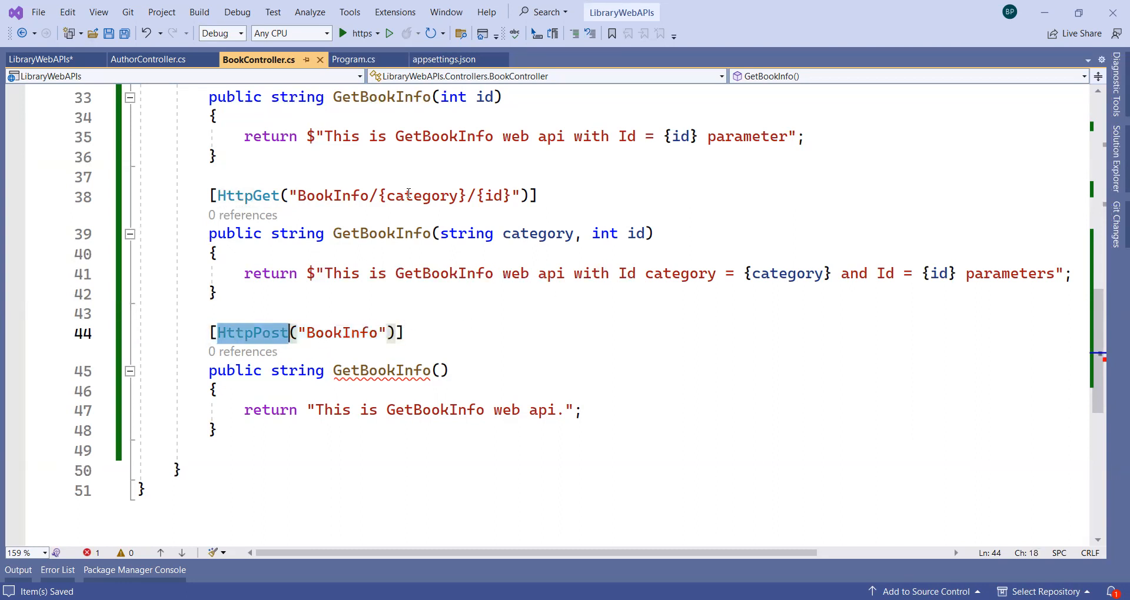
pyautogui.moveTo(356, 332)
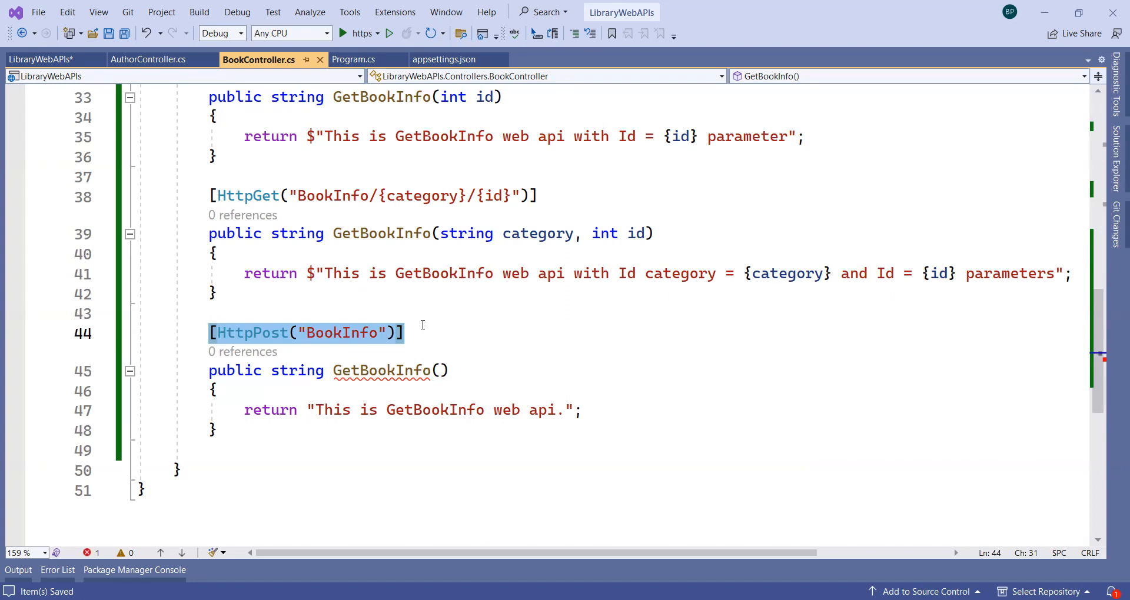
# Rename the POST route and its action method from BookInfo to SaveBook.
pyautogui.doubleClick(341, 332)
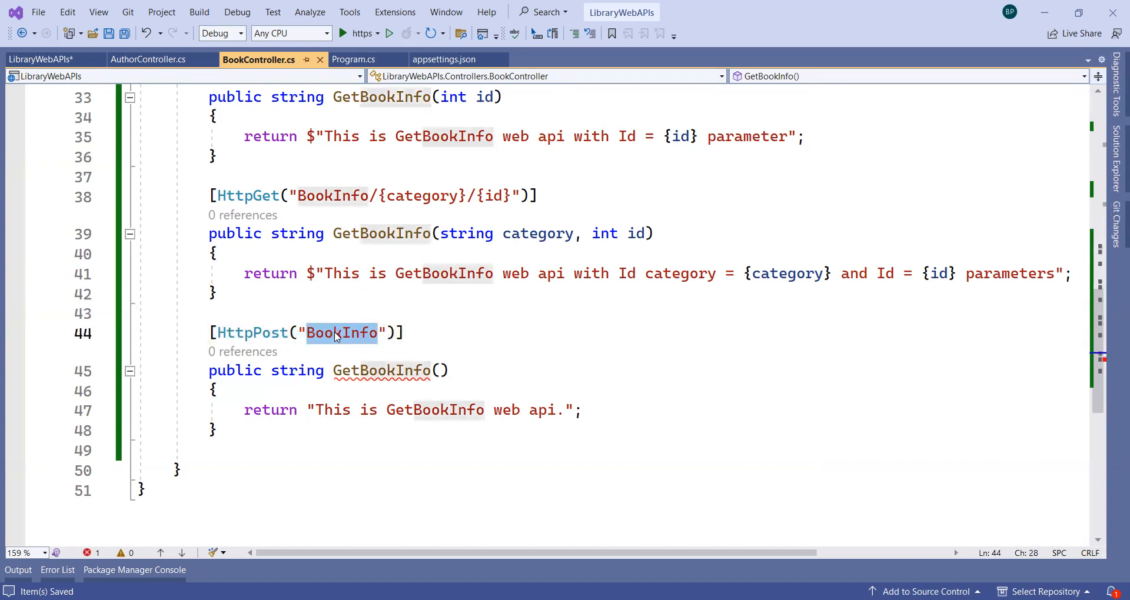
pyautogui.write('Save')
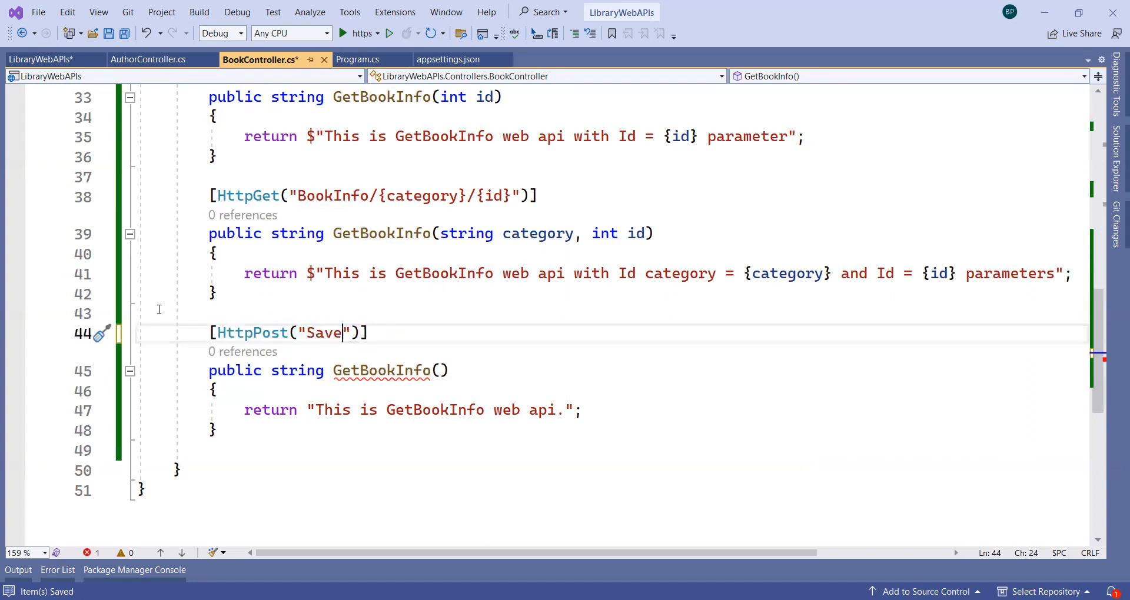
pyautogui.write('Book')
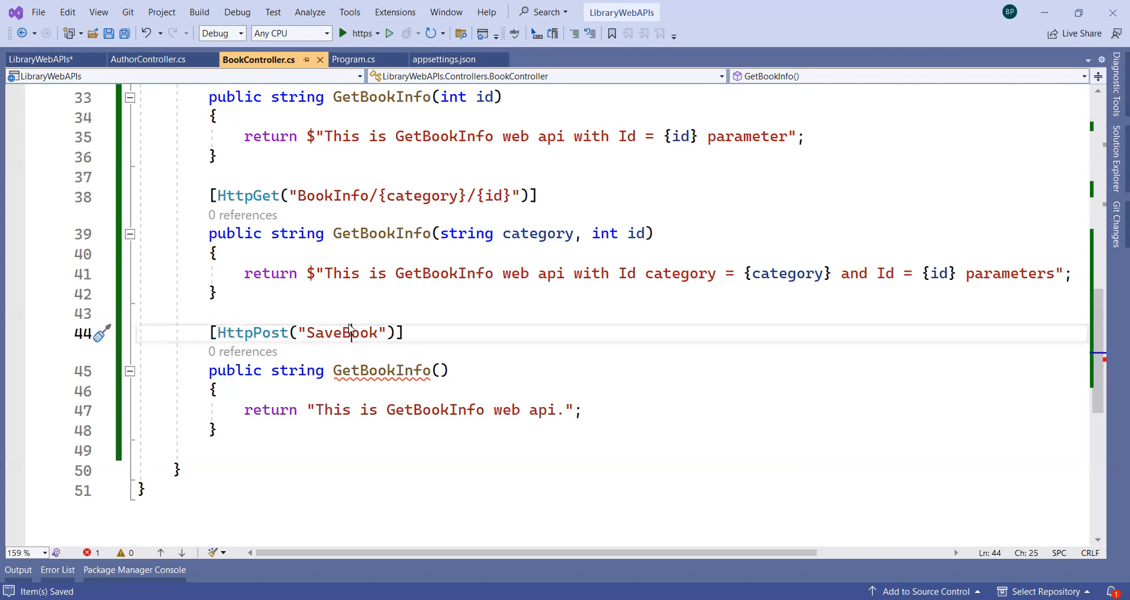
pyautogui.write('SaveBook')
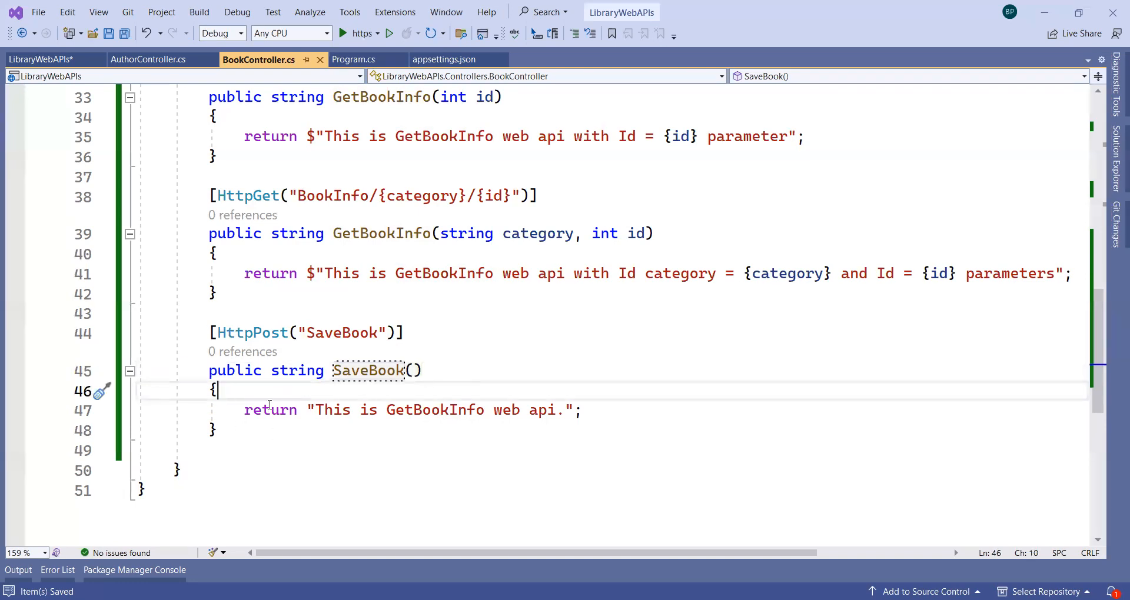
pyautogui.moveTo(269, 396)
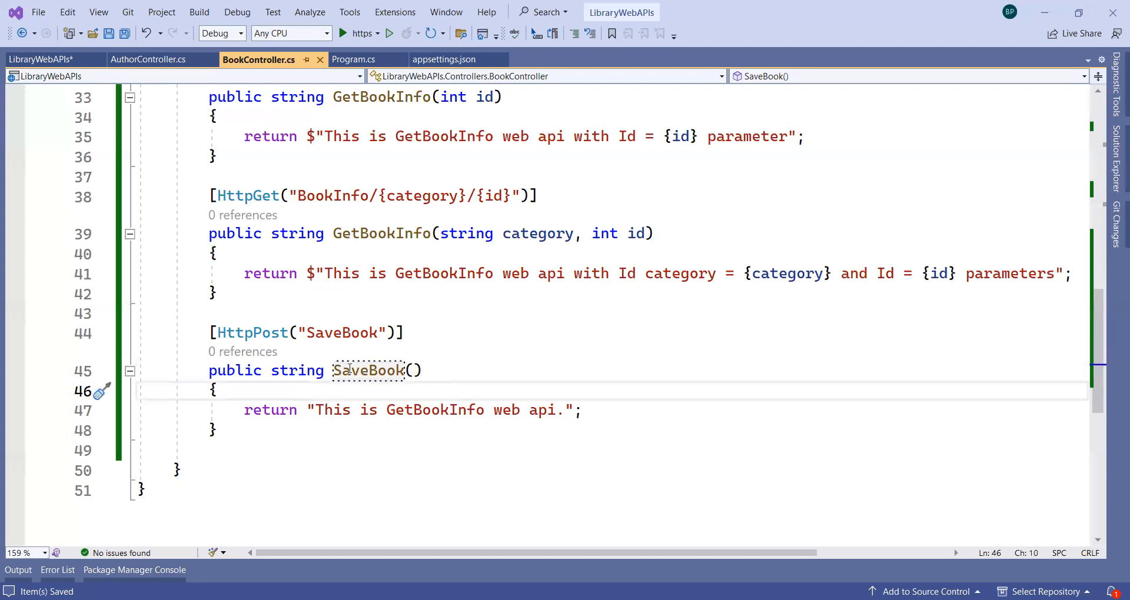
pyautogui.click(413, 370)
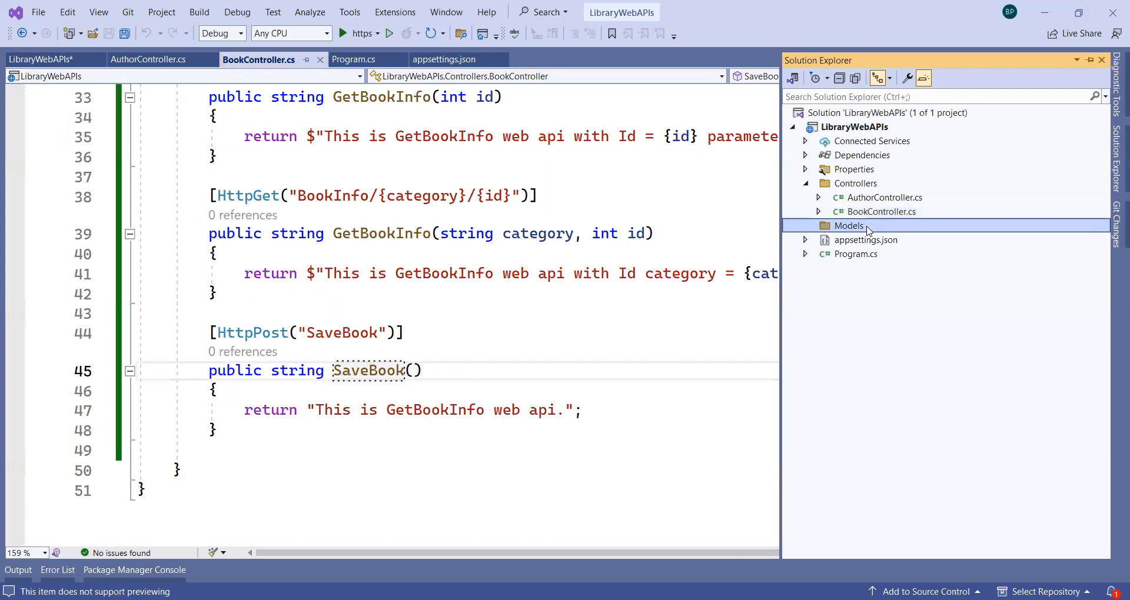
# Create a new class file Book.cs inside the Models folder.
pyautogui.rightClick(847, 224)
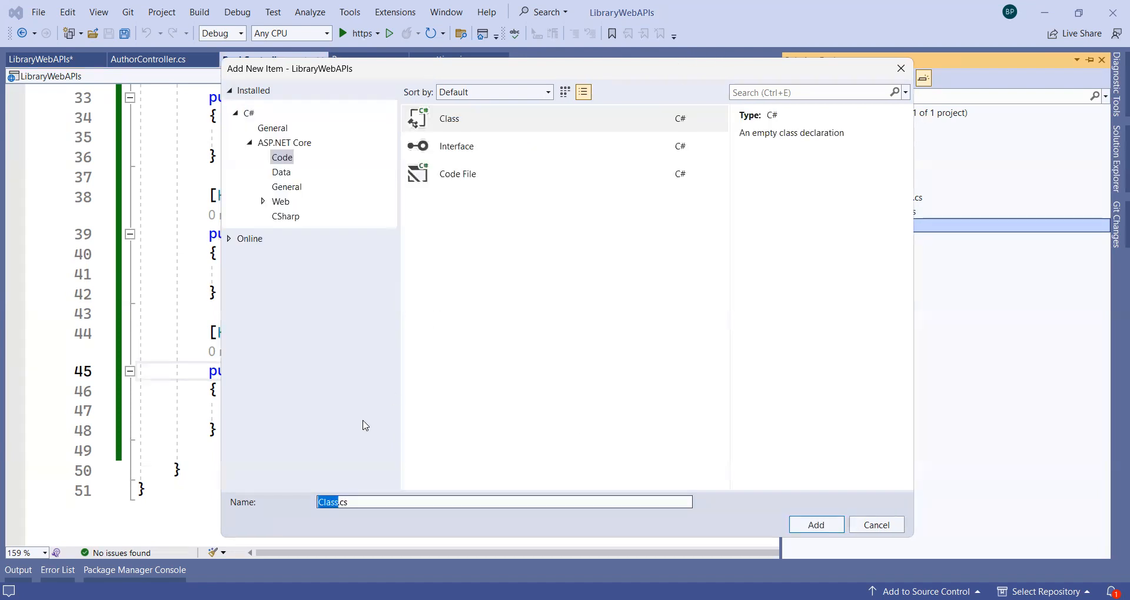
pyautogui.write('Book.cs')
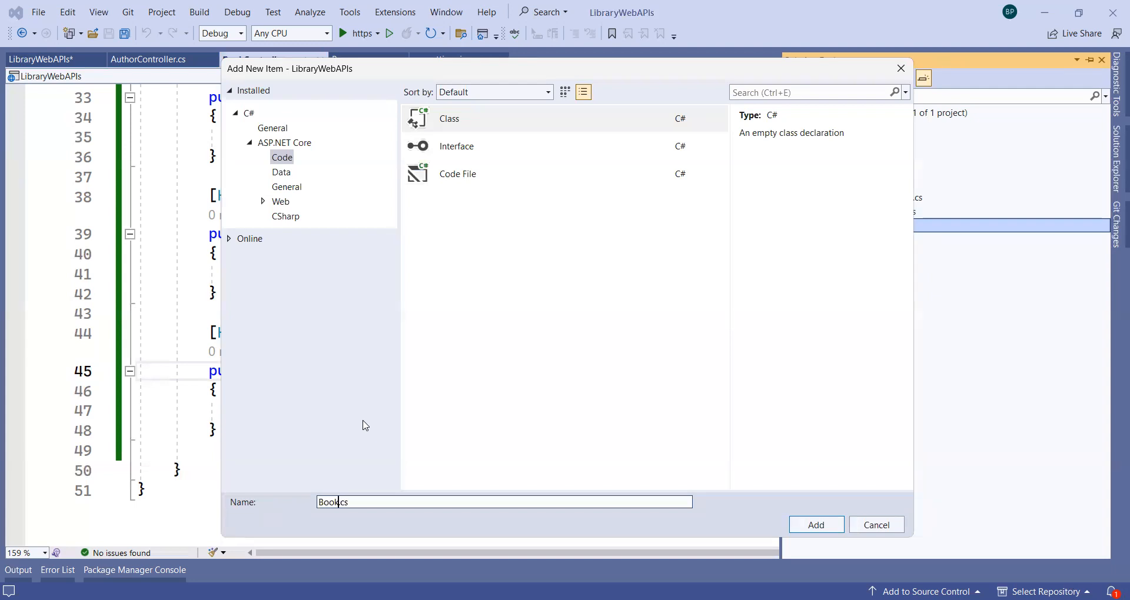
pyautogui.click(816, 525)
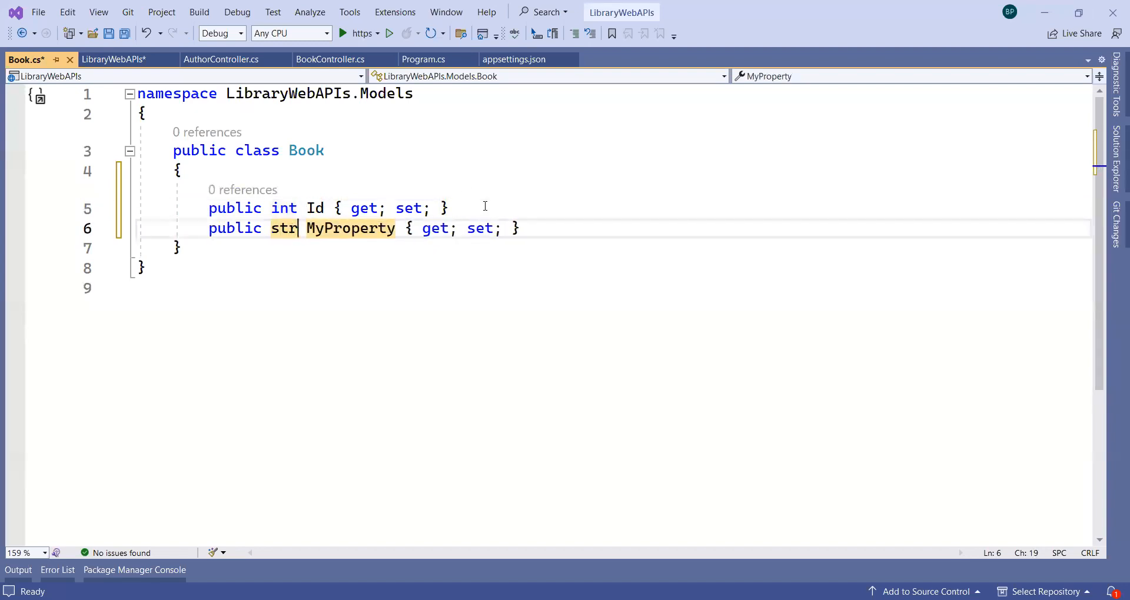
# Add string Name and AuthorName properties to the Book model.
pyautogui.write('string Na')
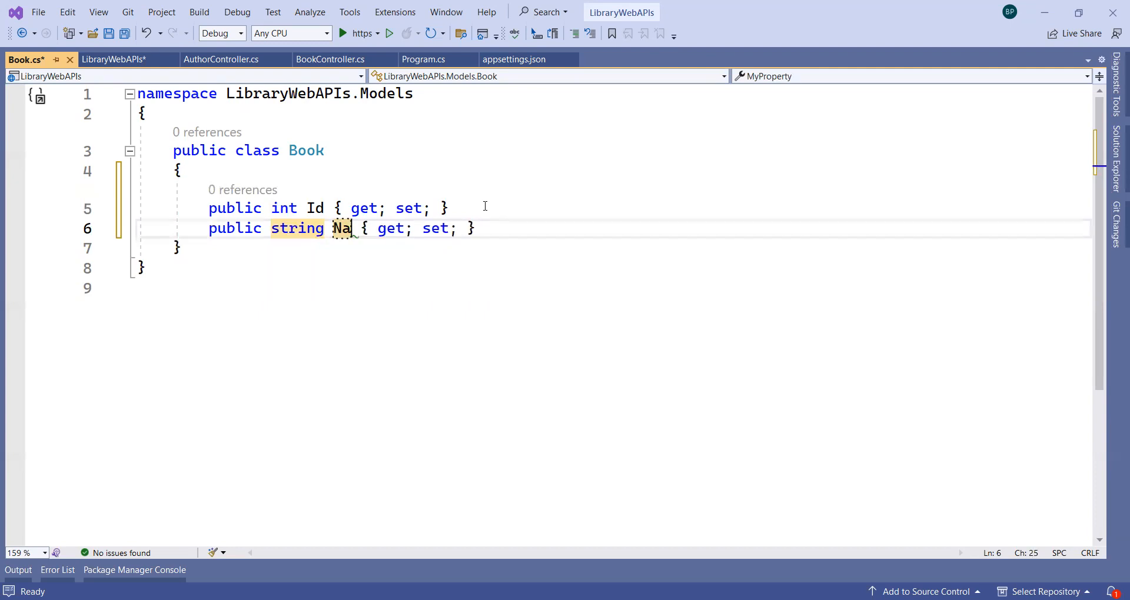
pyautogui.write('me')
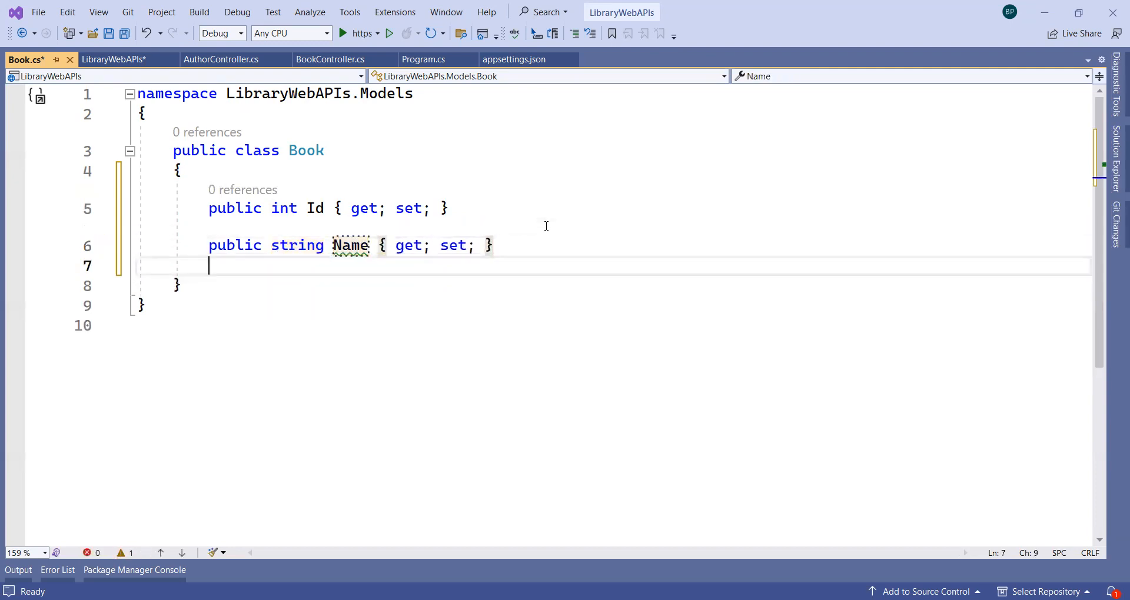
pyautogui.write('public s MyProperty { get; set; }')
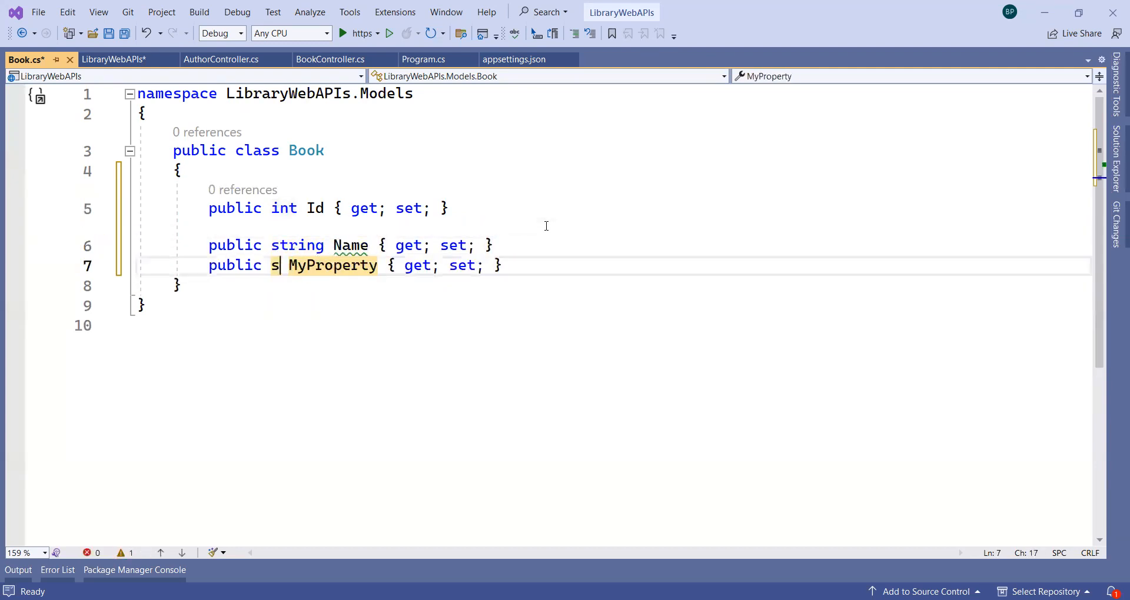
pyautogui.write('tring')
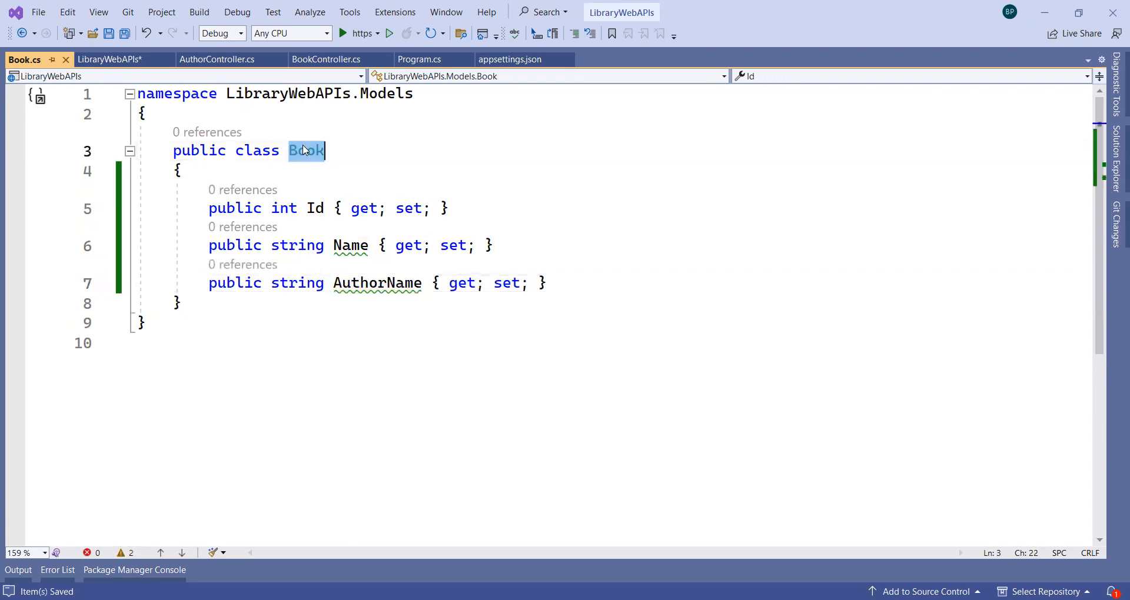
# Change SaveBook's signature to accept a [FromBody] Book book parameter.
pyautogui.click(325, 59)
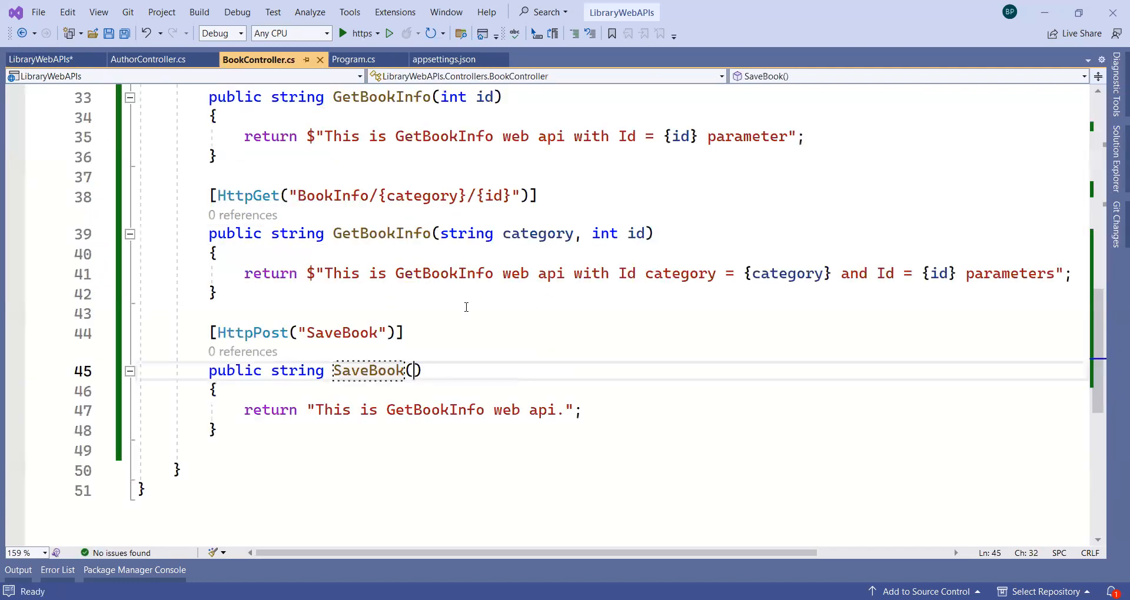
pyautogui.write('Book book')
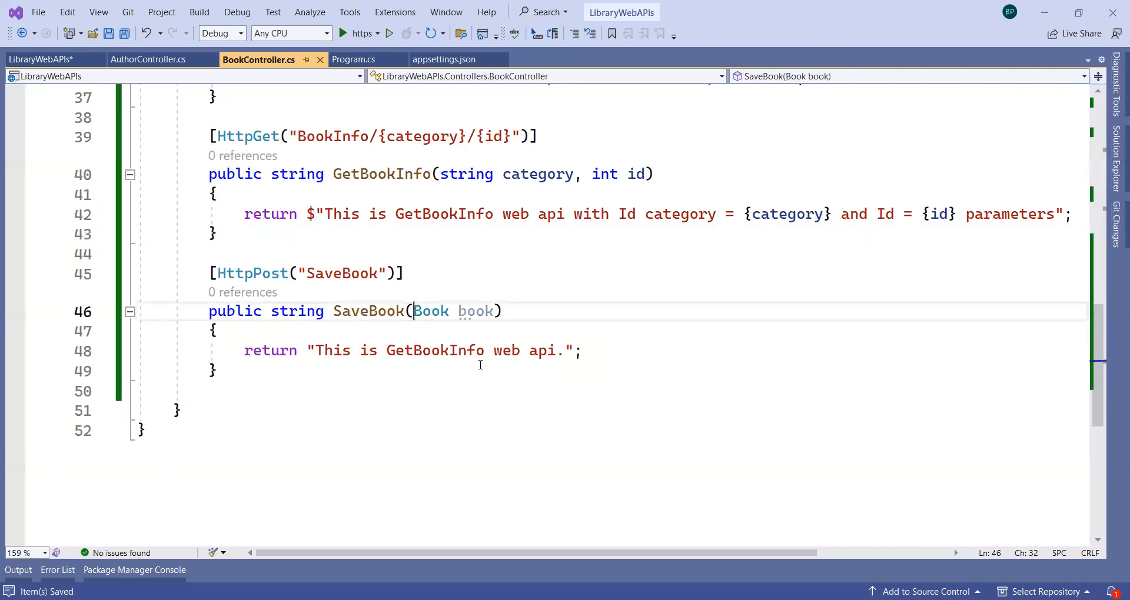
pyautogui.write('[')
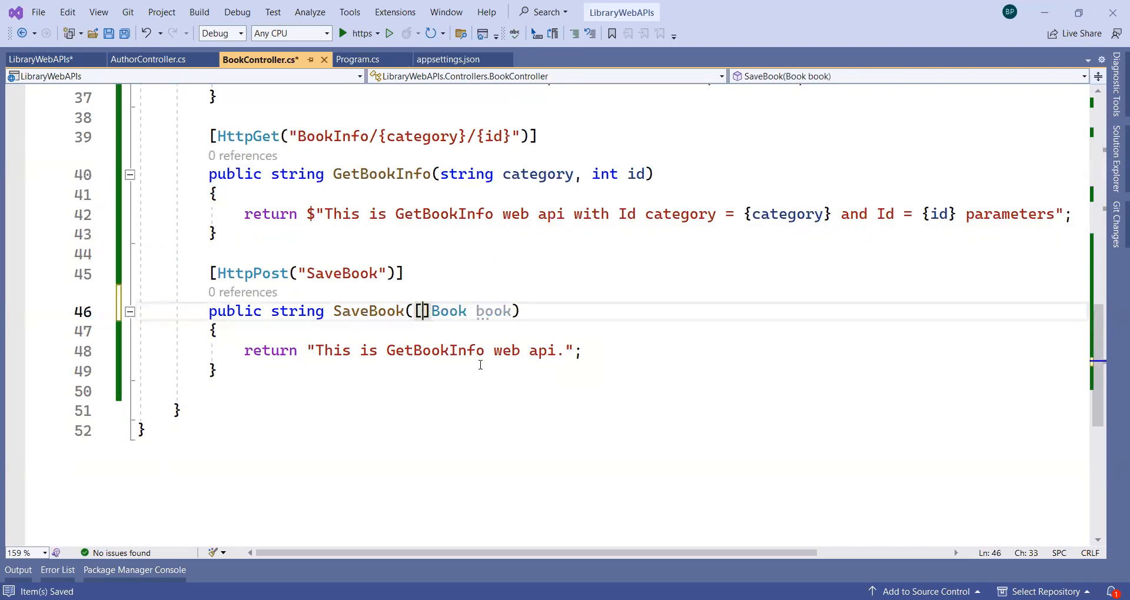
pyautogui.write('For')
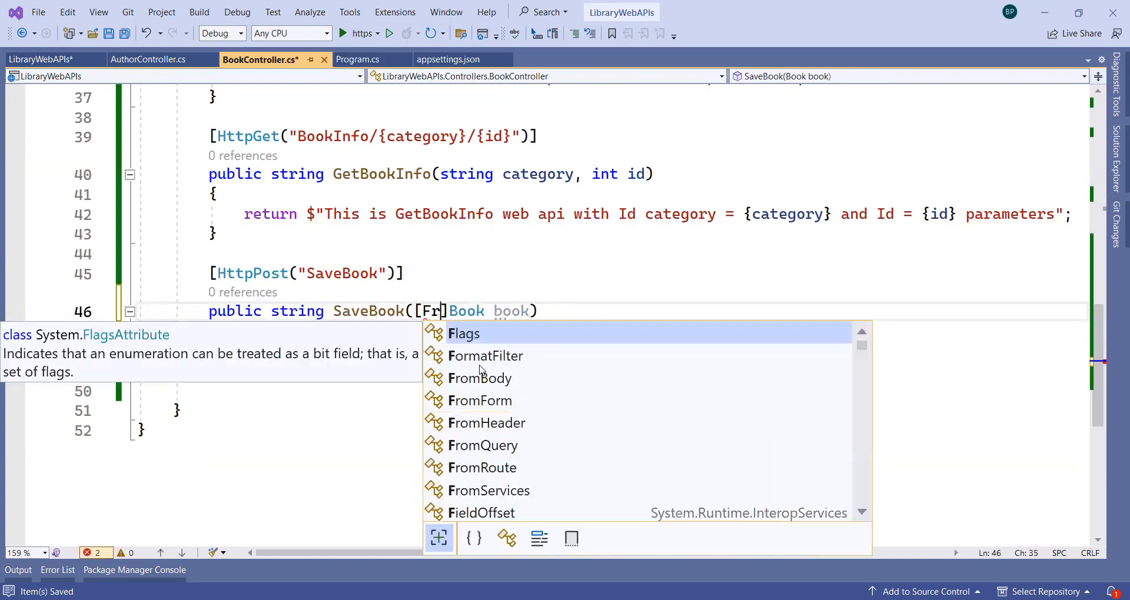
pyautogui.click(479, 378)
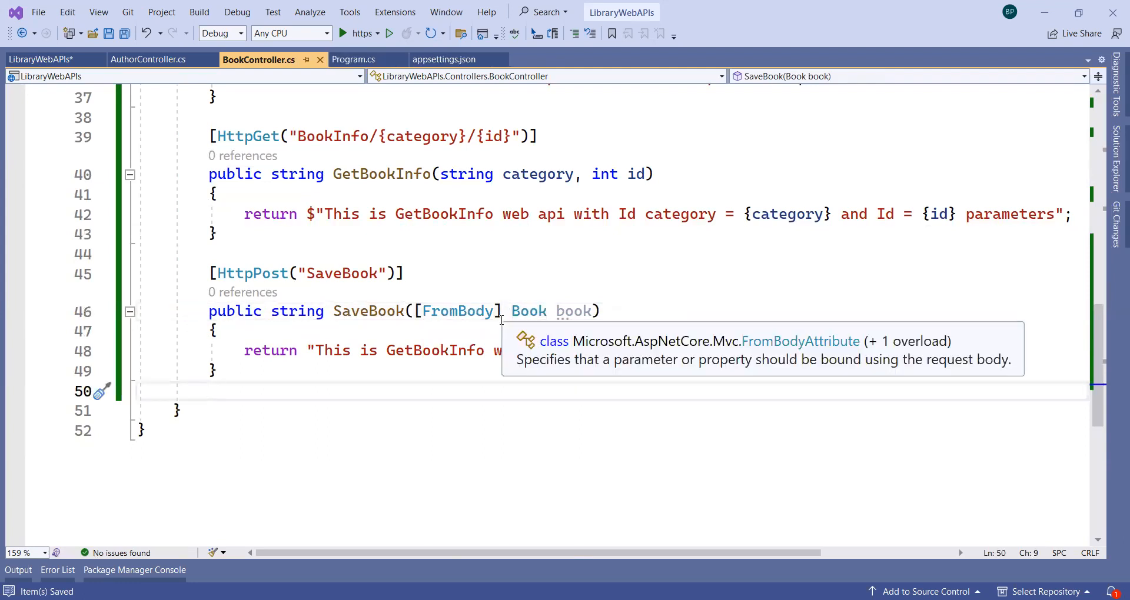
pyautogui.doubleClick(527, 311)
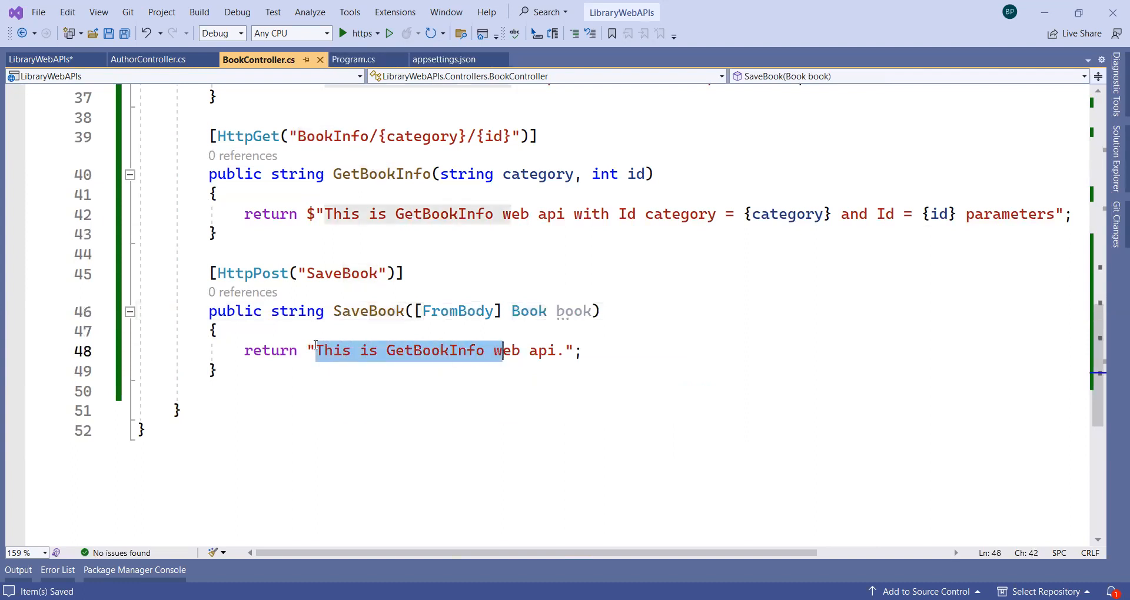
# Replace the return text with $"Book name = {book.Name} created successfully." and save.
pyautogui.write('$')
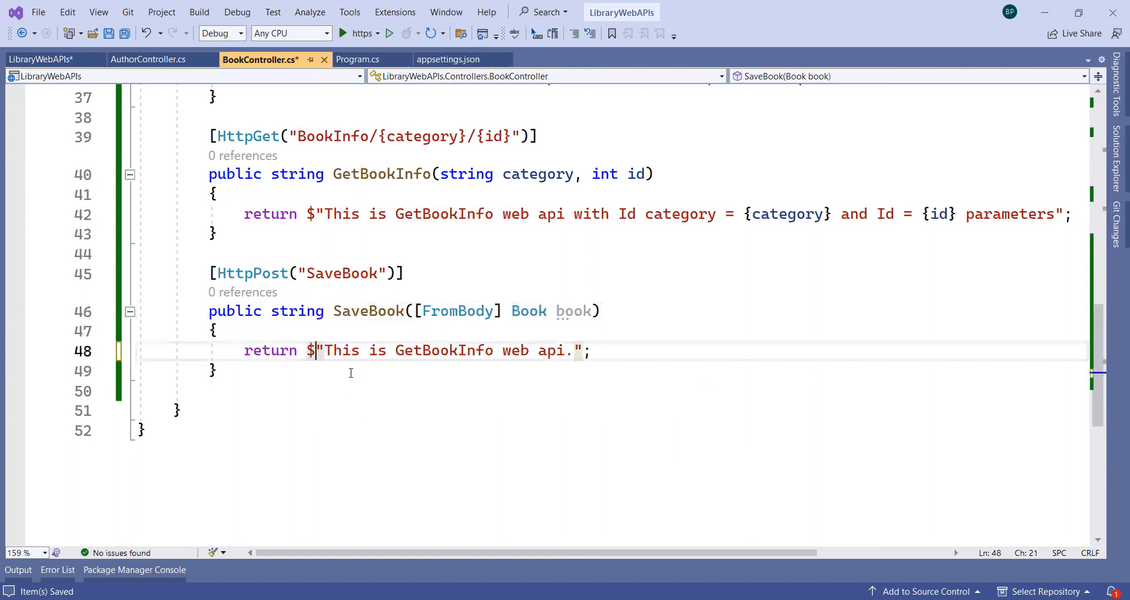
pyautogui.moveTo(325, 351); pyautogui.dragTo(573, 351)
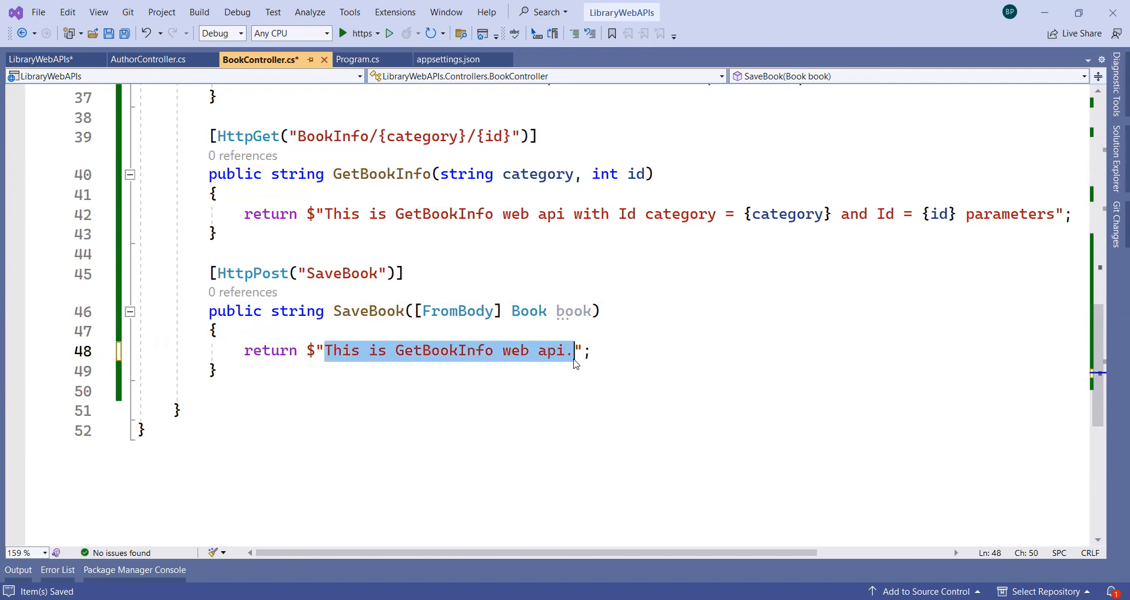
pyautogui.moveTo(574, 360)
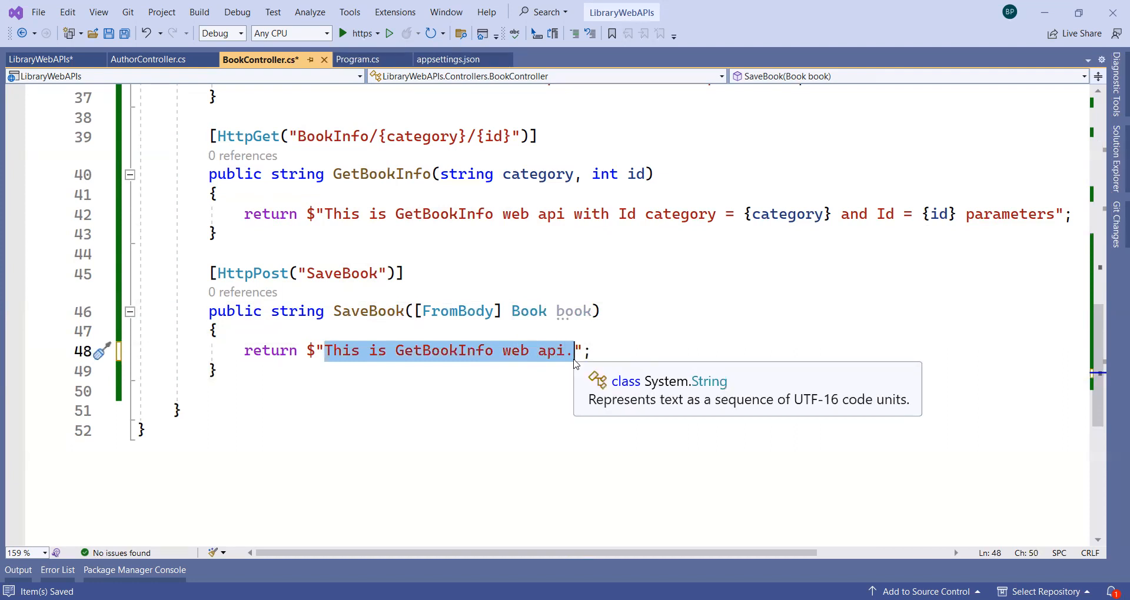
pyautogui.write('Book";')
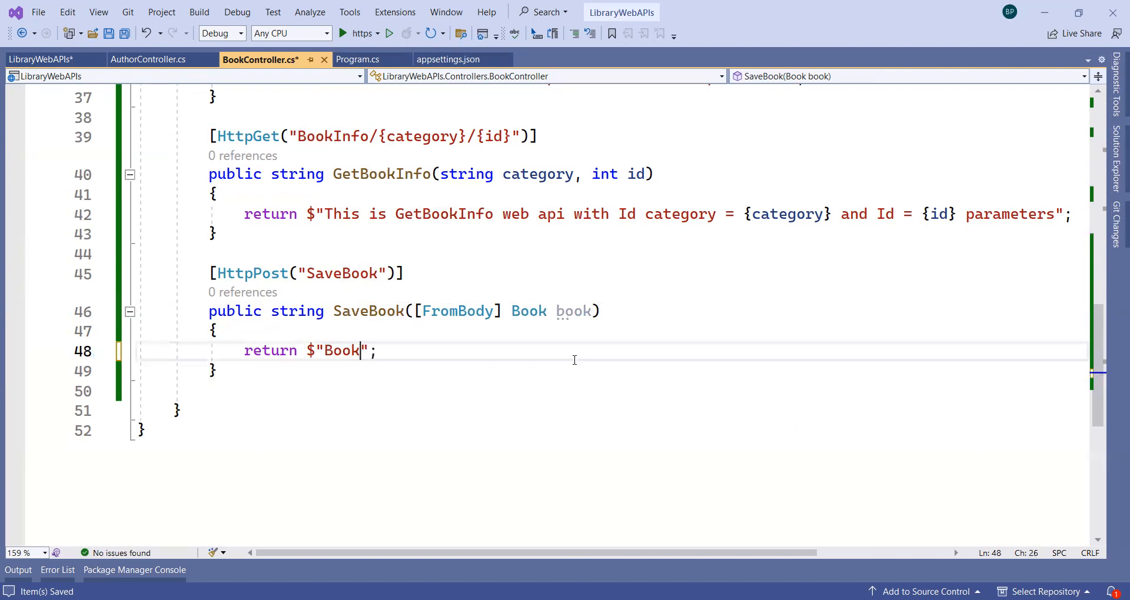
pyautogui.write('name =')
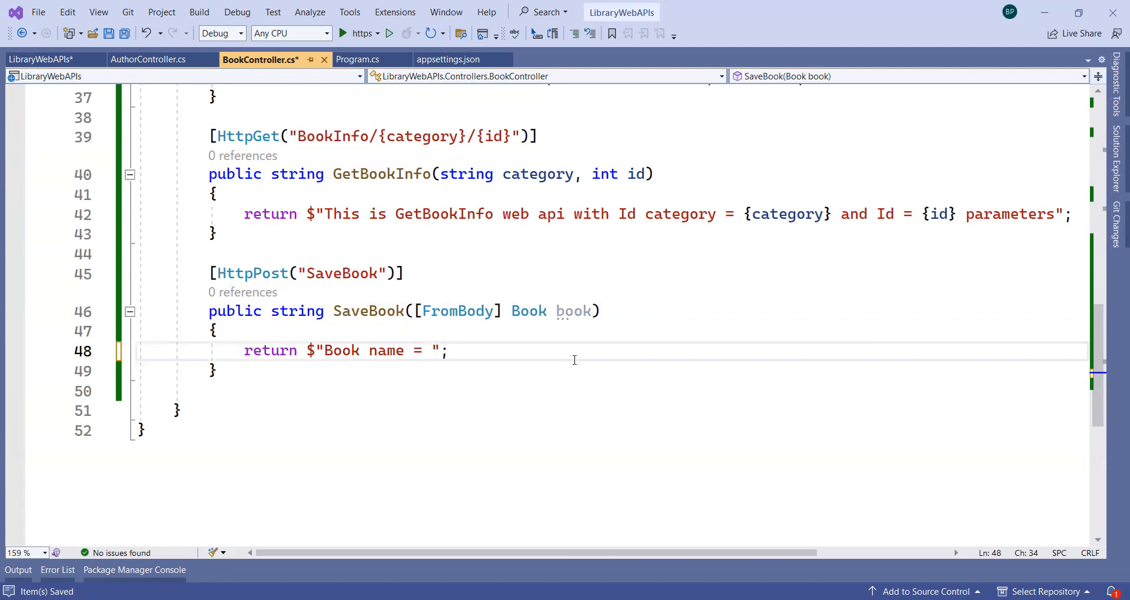
pyautogui.write('{book.}')
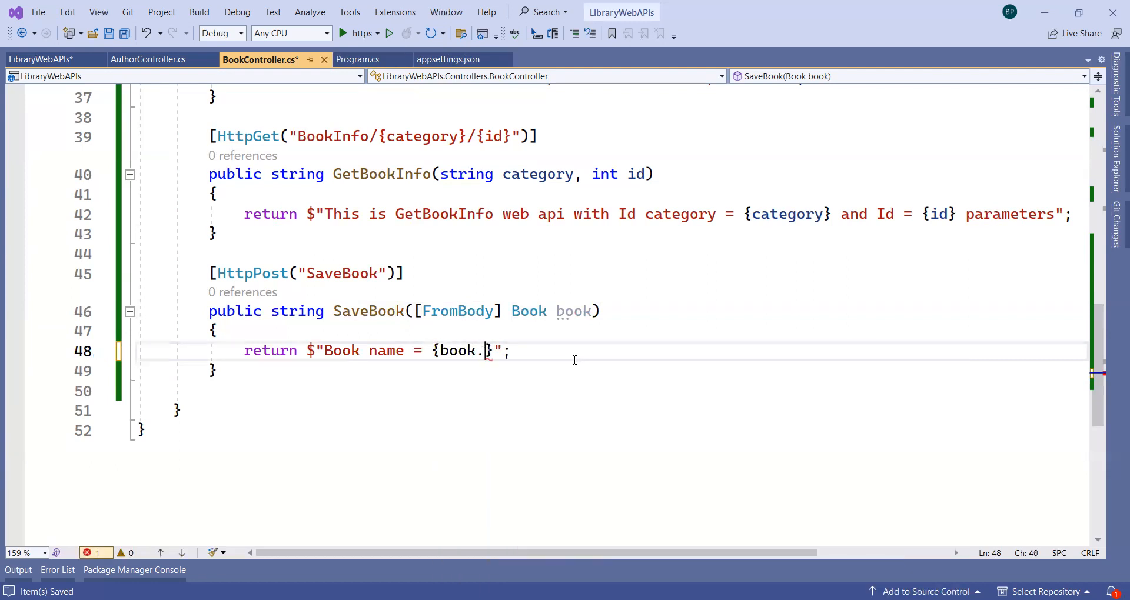
pyautogui.write('name')
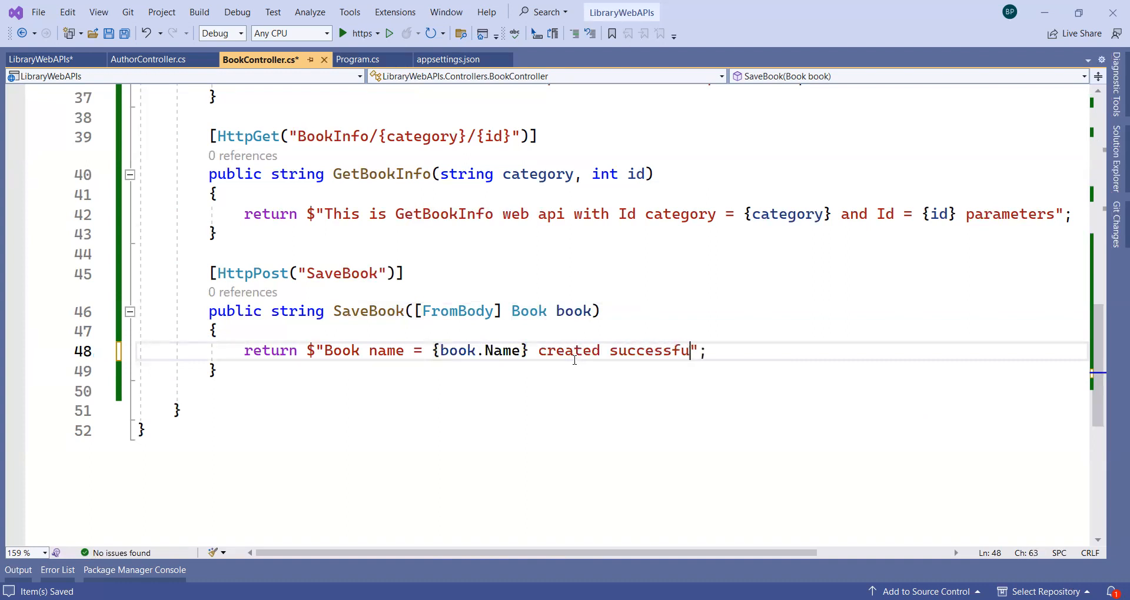
pyautogui.write('lly.')
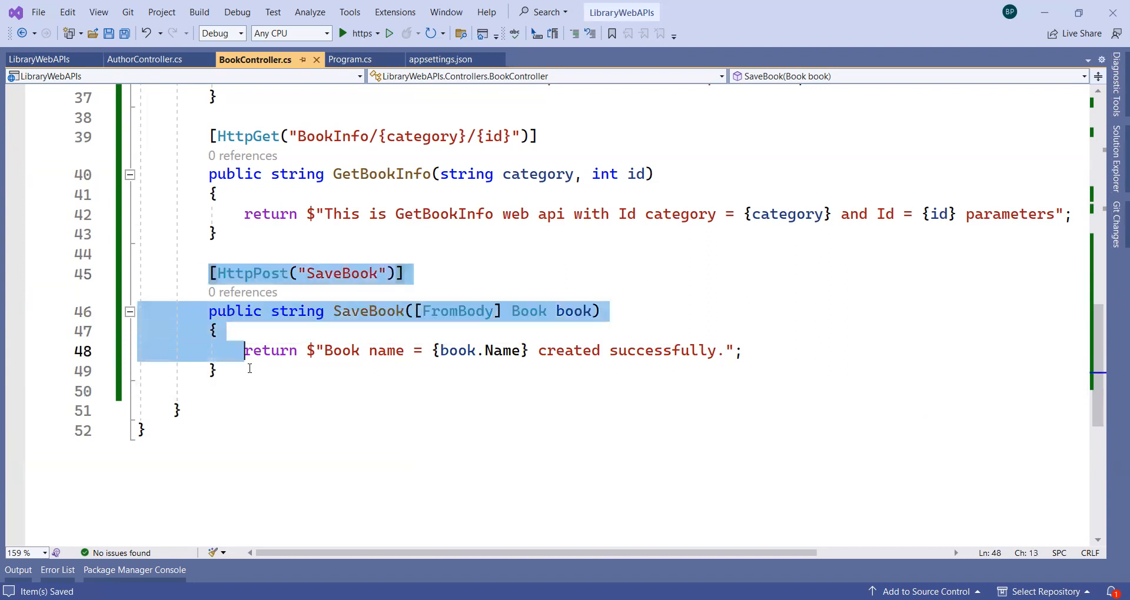
# Go to the Book definition to review its properties, return to BookController and set a breakpoint in SaveBook.
pyautogui.click(416, 310)
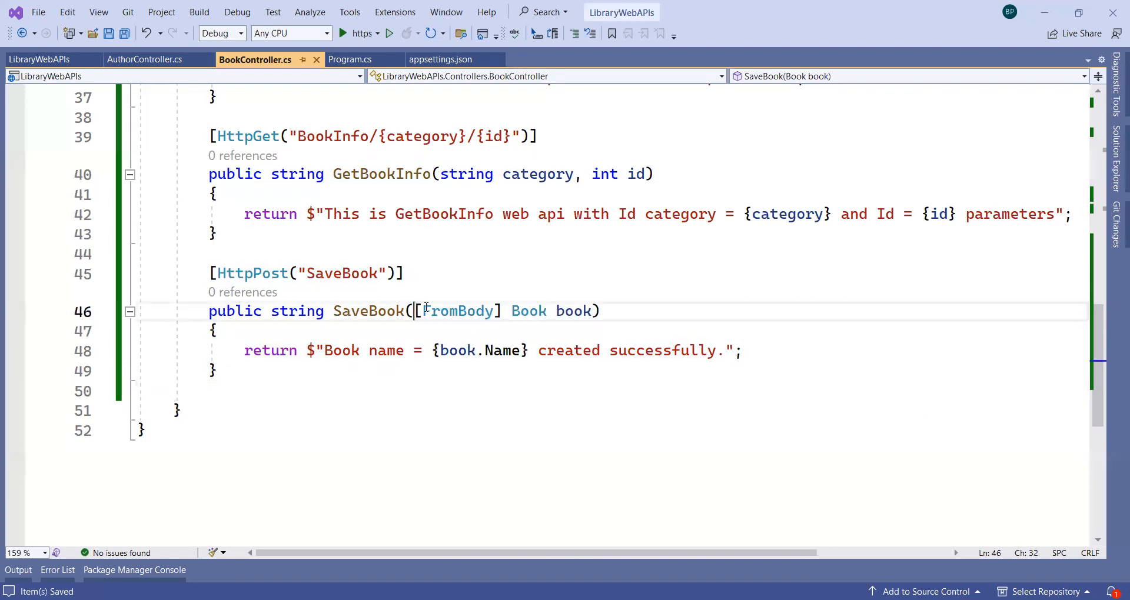
pyautogui.doubleClick(457, 311)
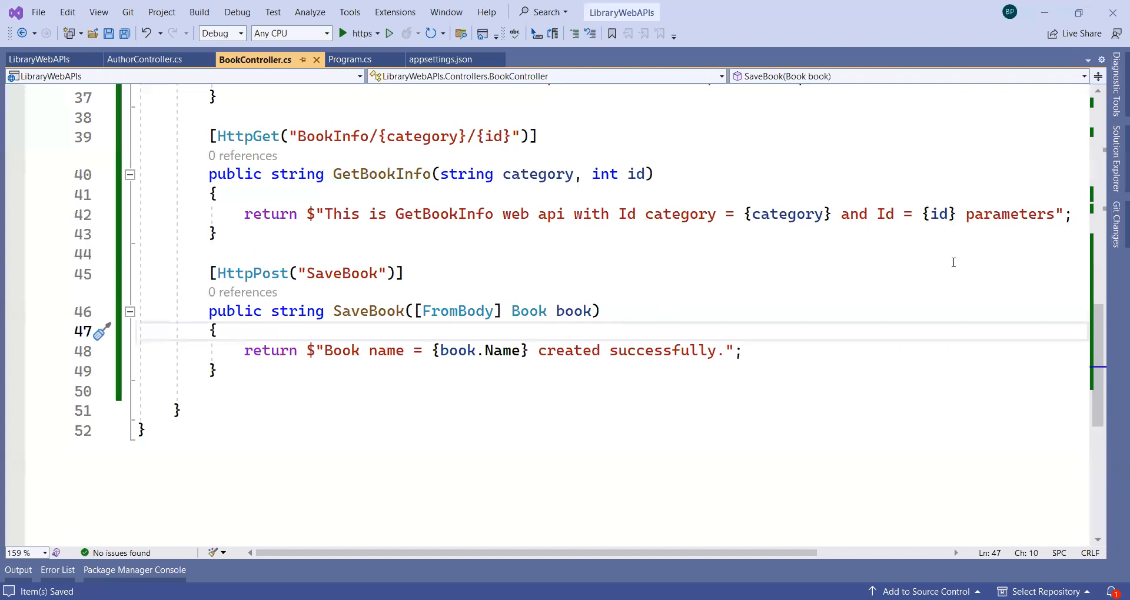
pyautogui.moveTo(945, 263)
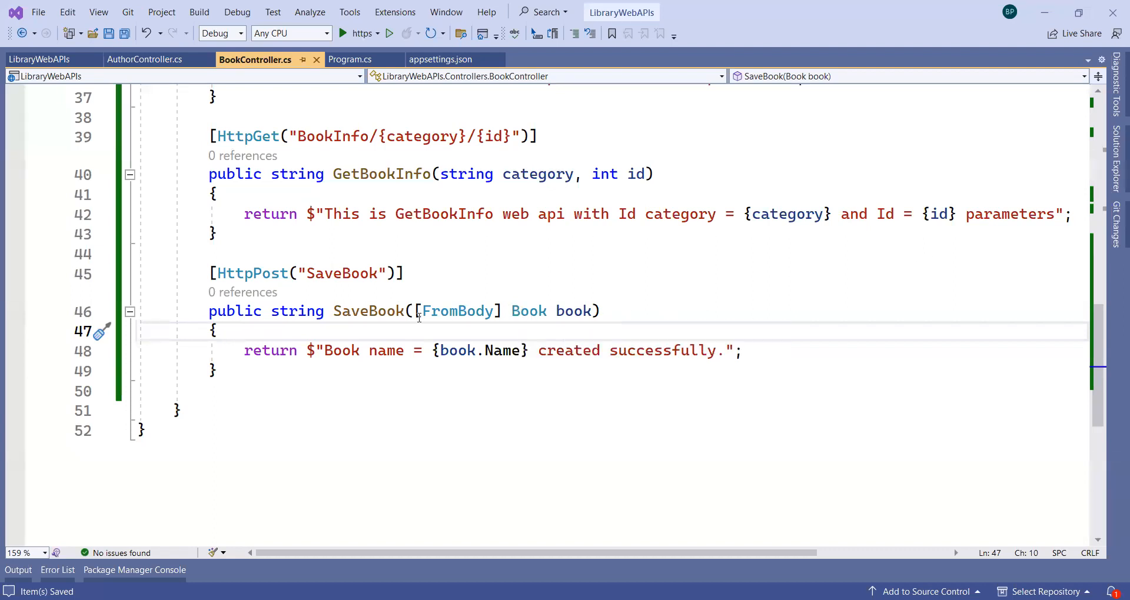
pyautogui.moveTo(528, 310)
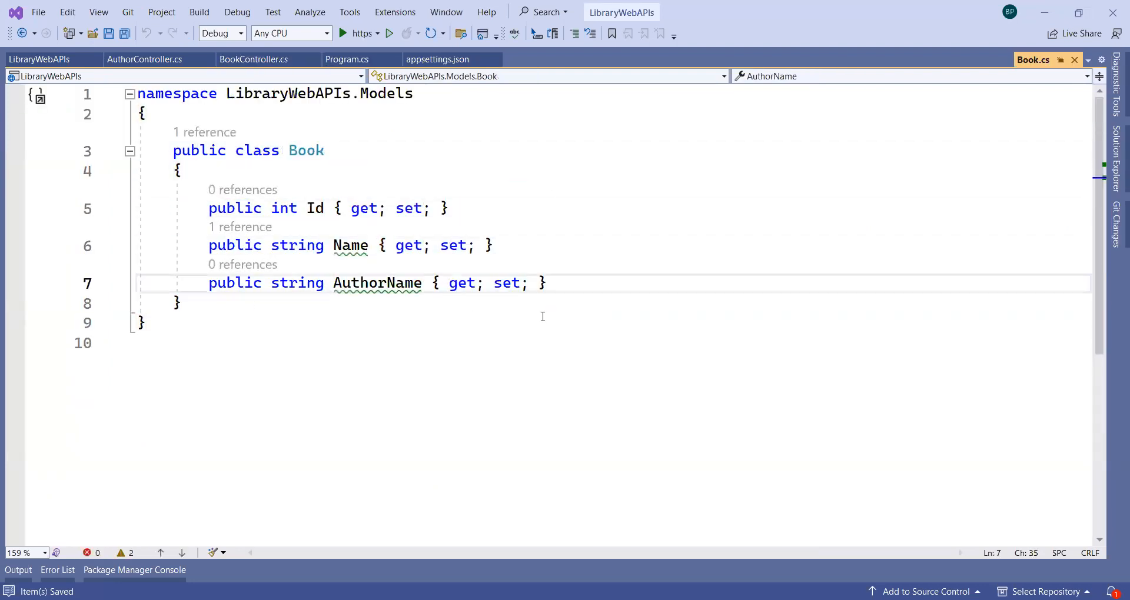
pyautogui.click(254, 59)
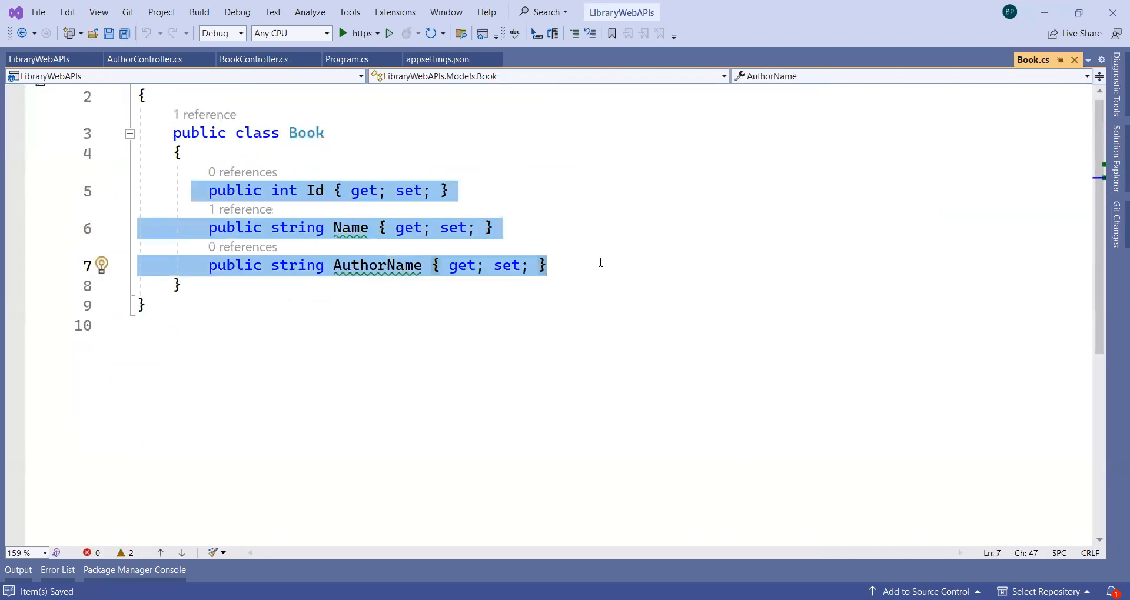
pyautogui.click(250, 59)
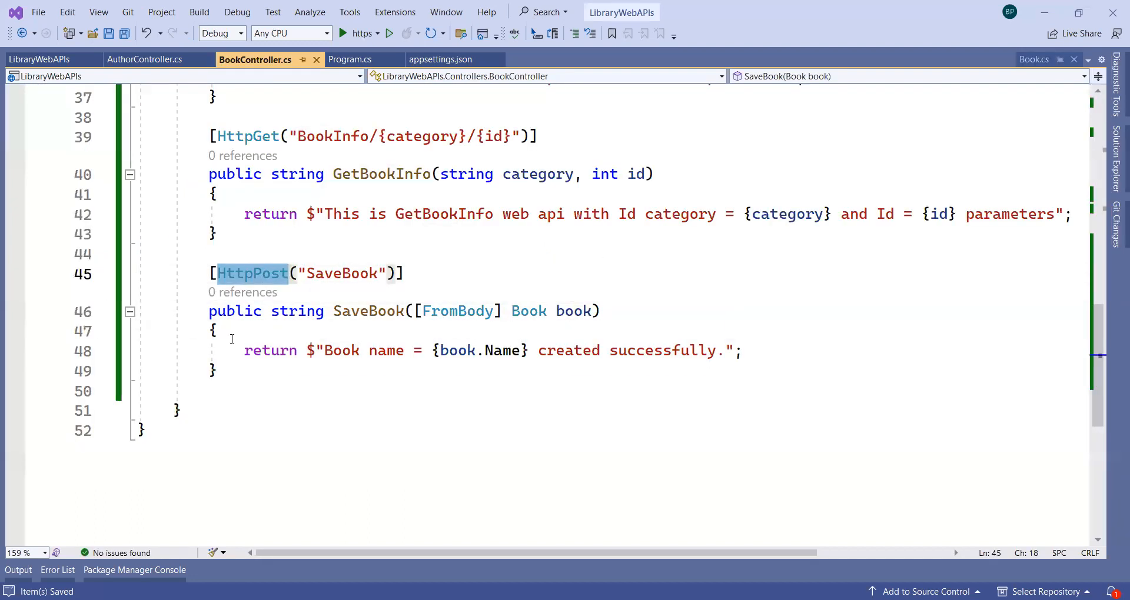
pyautogui.click(12, 331)
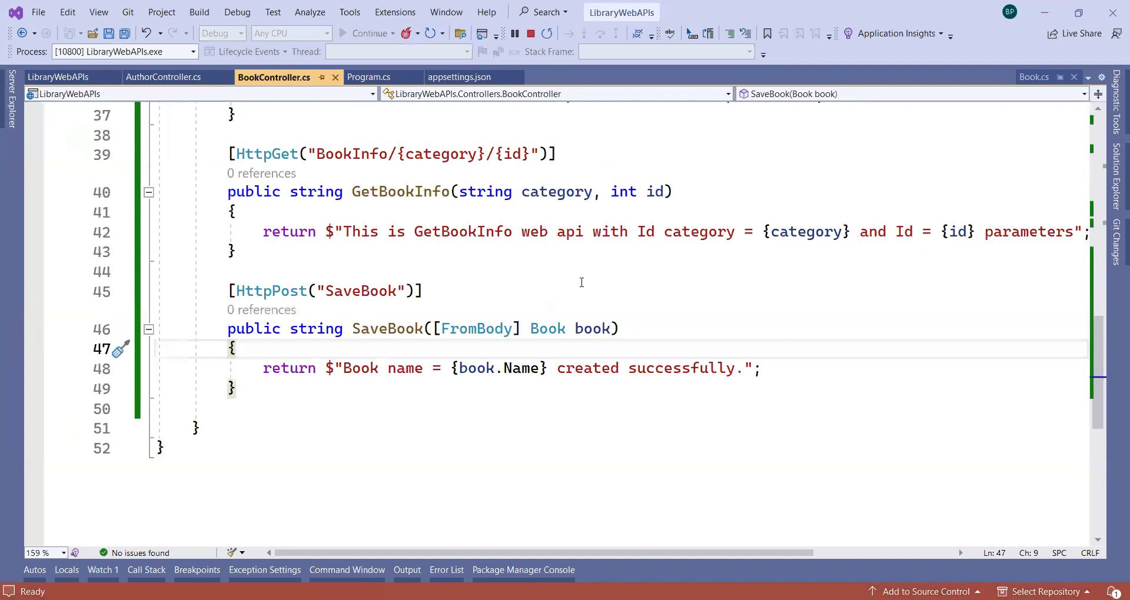
pyautogui.moveTo(627, 270)
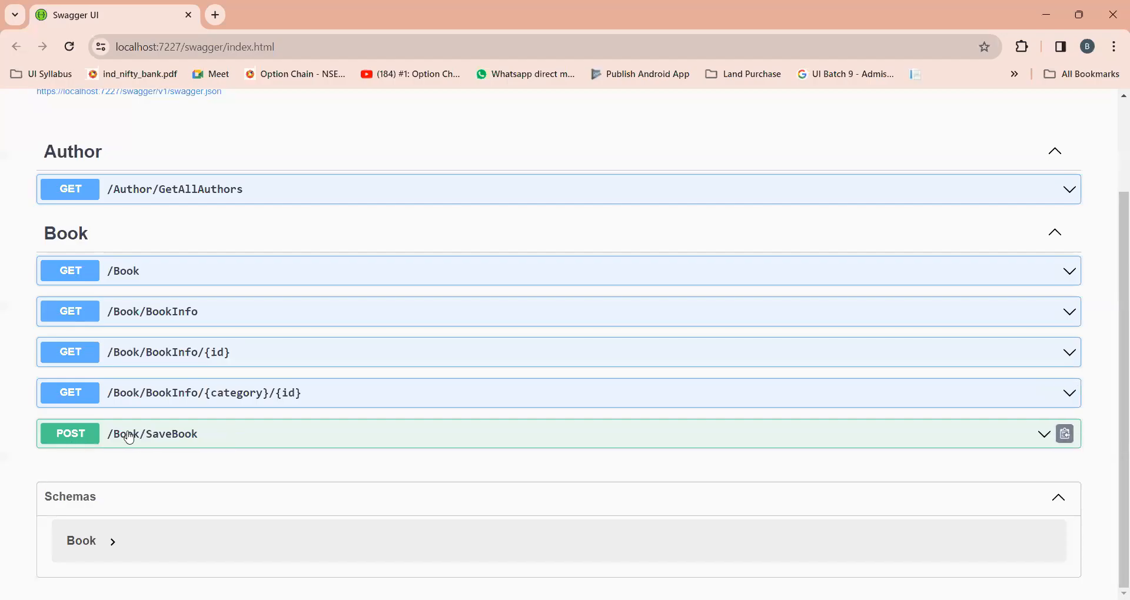
pyautogui.moveTo(77, 381)
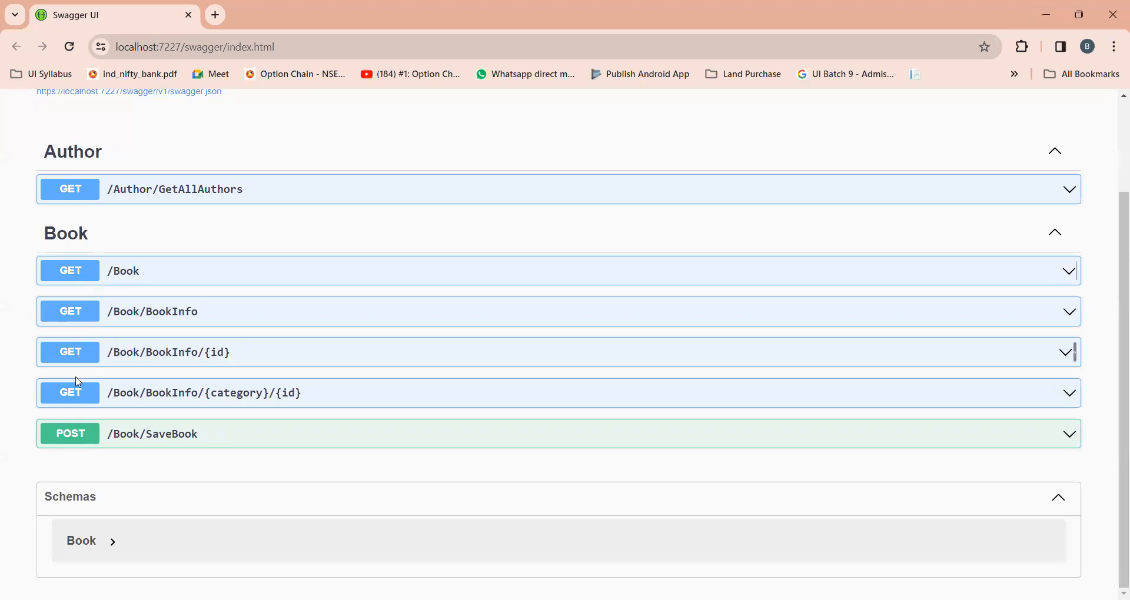
pyautogui.moveTo(195, 403)
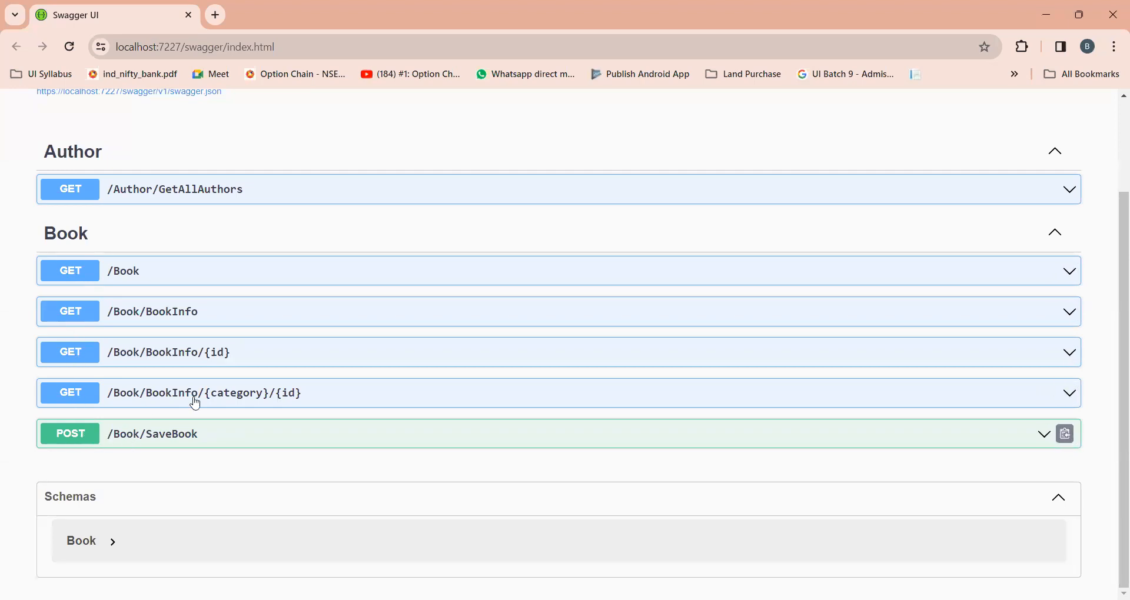
# Expand POST /Book/SaveBook and switch it to try-it-out mode with id 1.
pyautogui.click(152, 433)
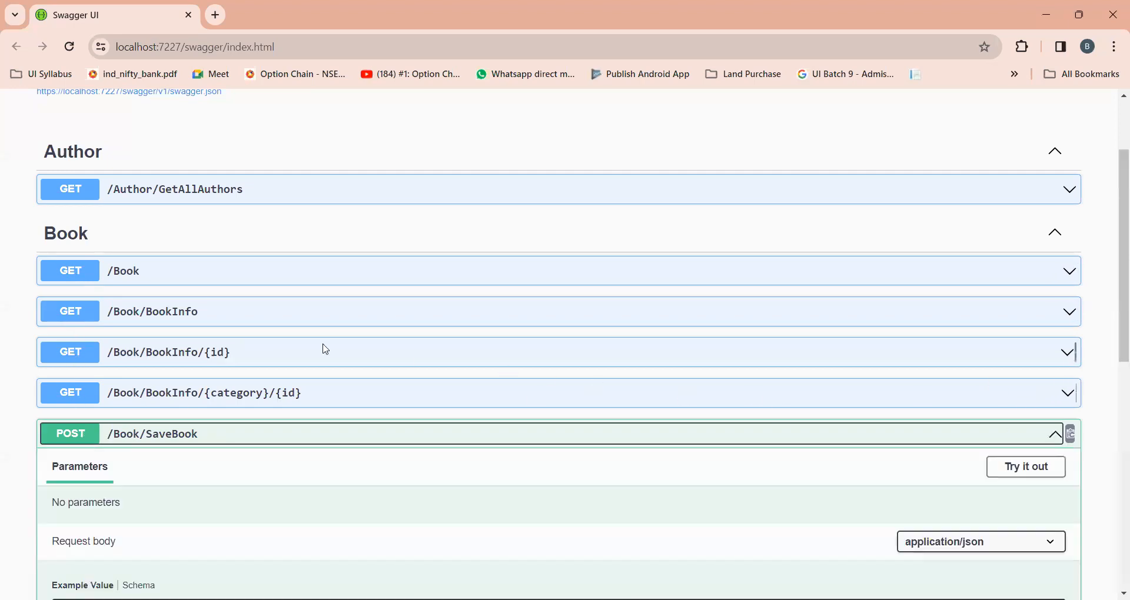
pyautogui.scroll(-3)
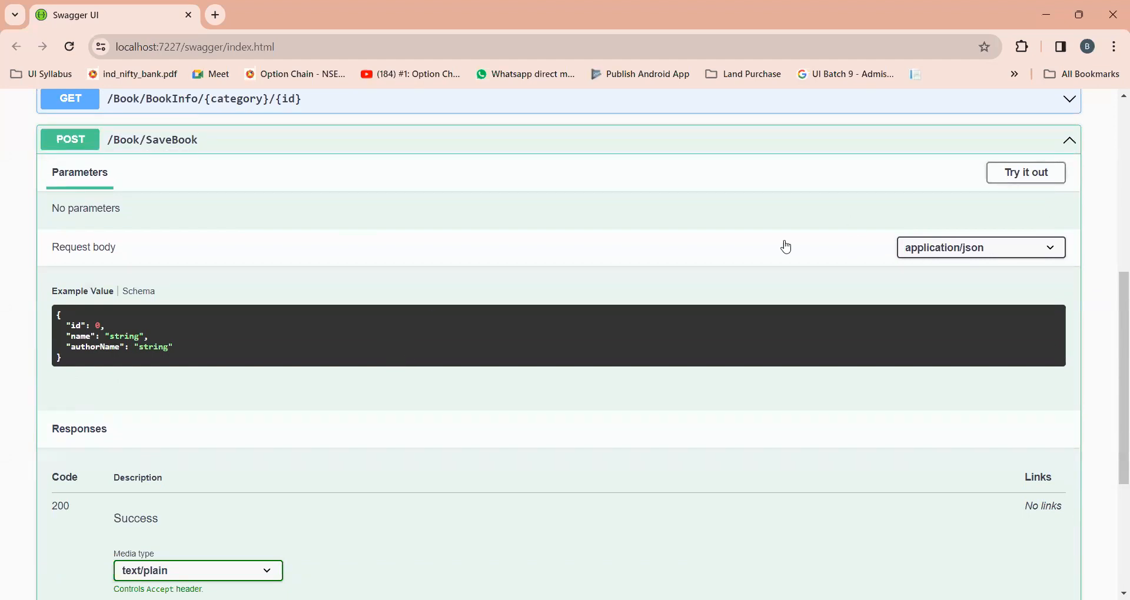
pyautogui.click(1026, 172)
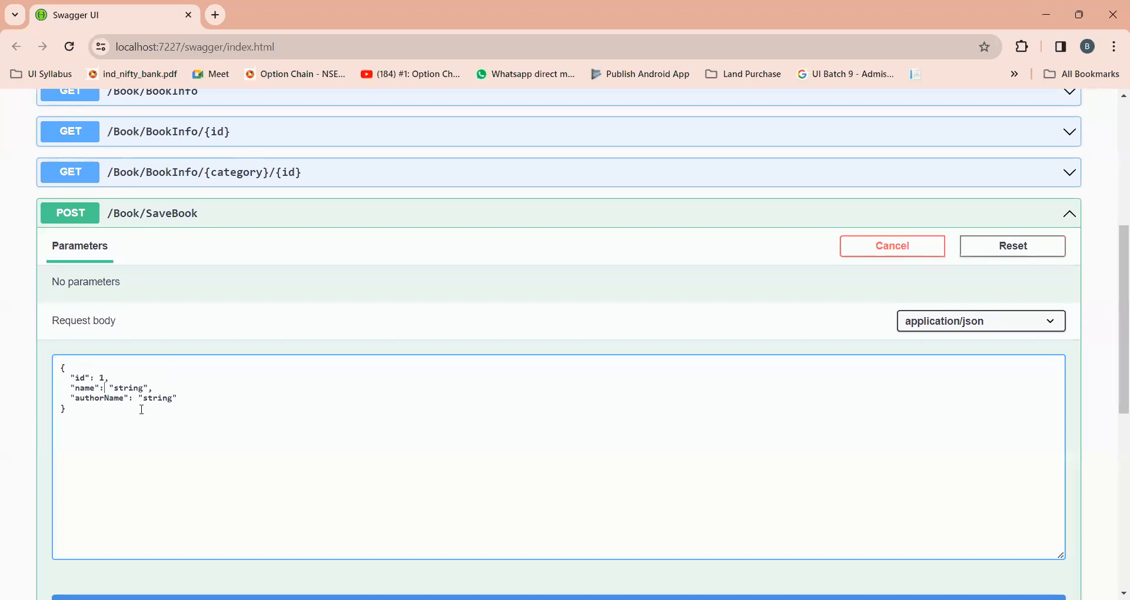
# Fill the request body with name "Book 1" and authorName "My Author".
pyautogui.doubleClick(127, 387)
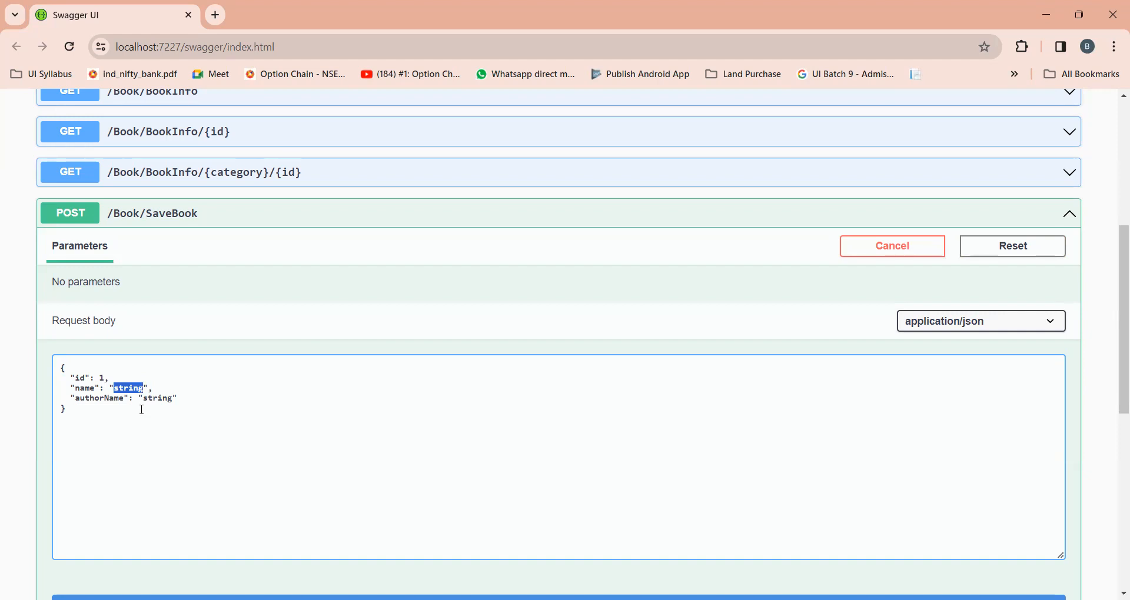
pyautogui.write('Book 1')
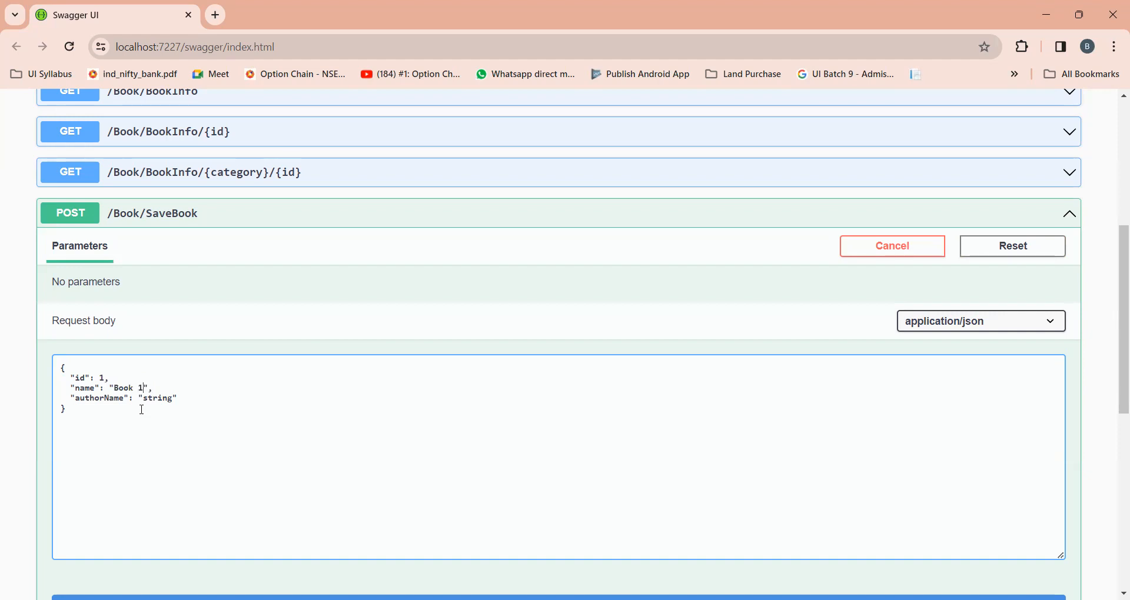
pyautogui.doubleClick(158, 398)
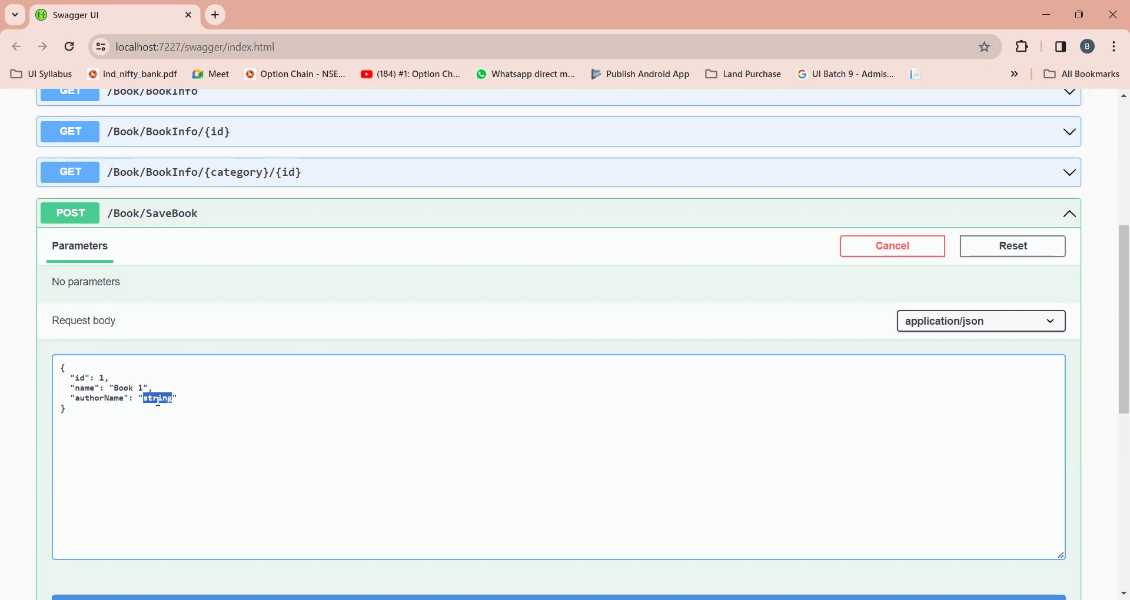
pyautogui.write('My')
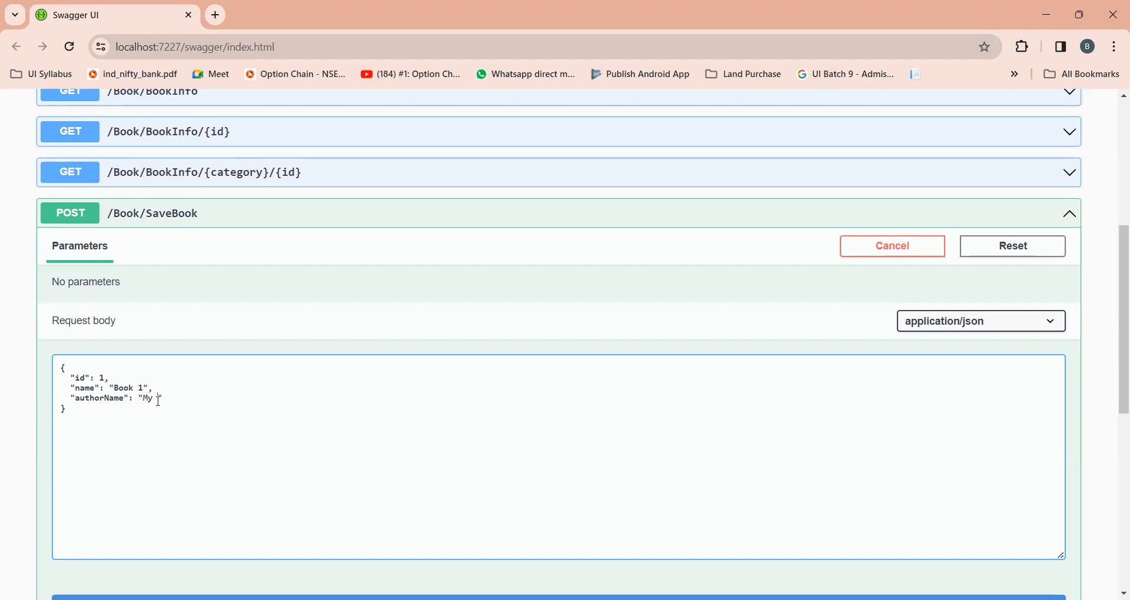
pyautogui.write('author')
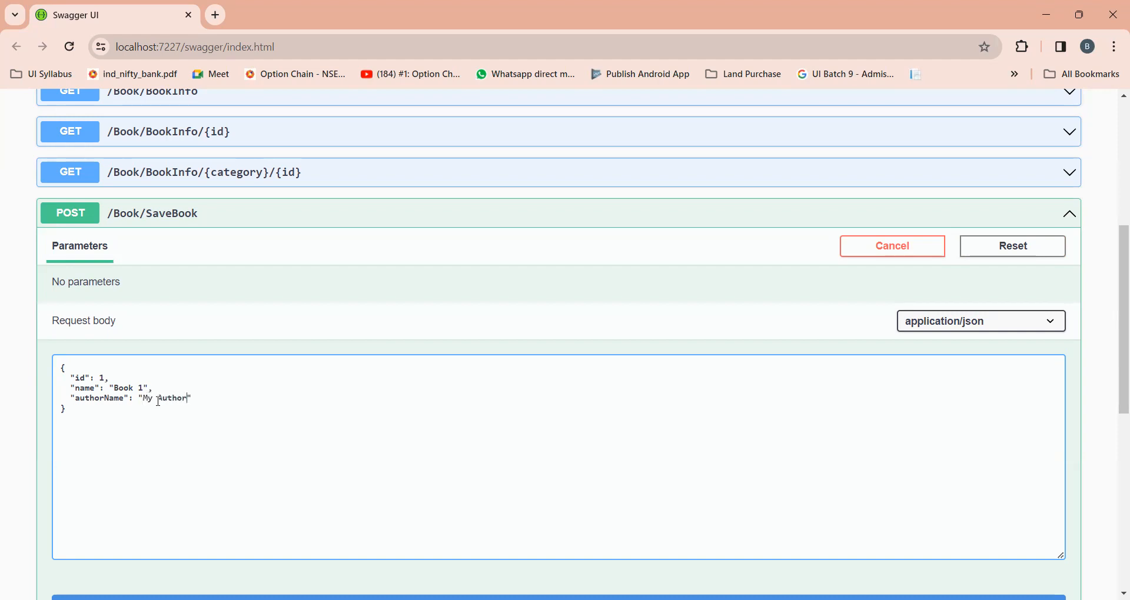
pyautogui.scroll(-3)
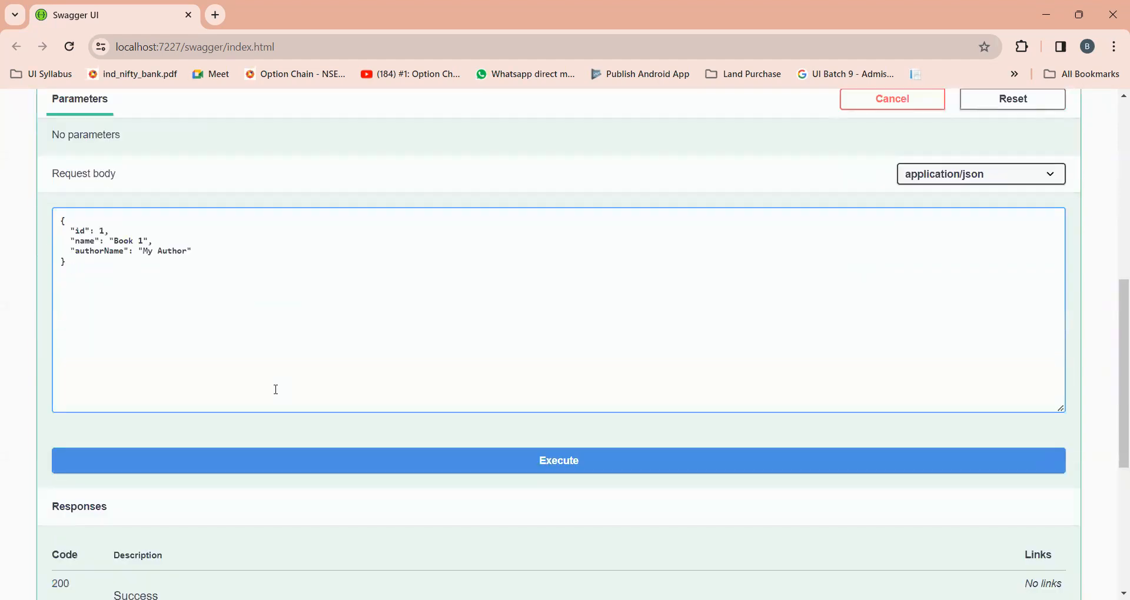
pyautogui.moveTo(312, 425)
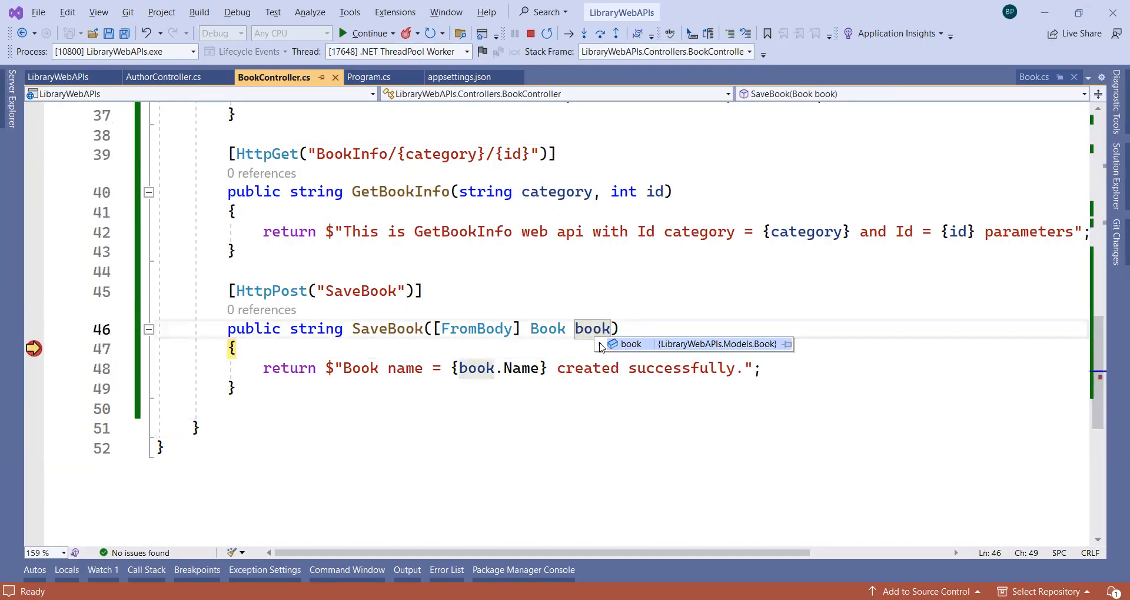
# Inspect the received book object's values in the debugger DataTip at the breakpoint.
pyautogui.click(599, 344)
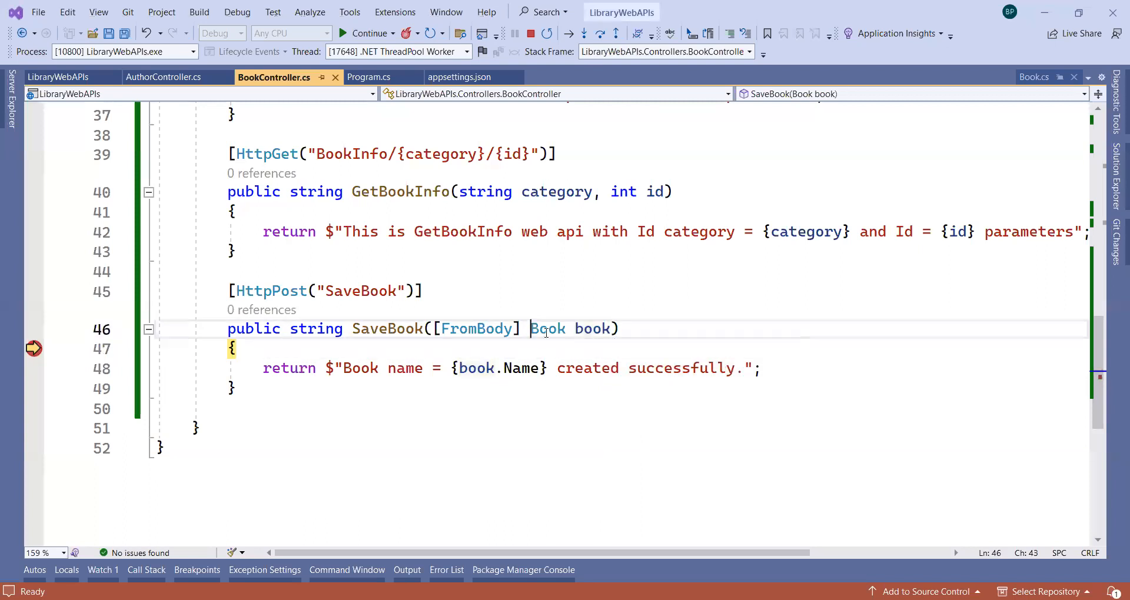
pyautogui.doubleClick(547, 329)
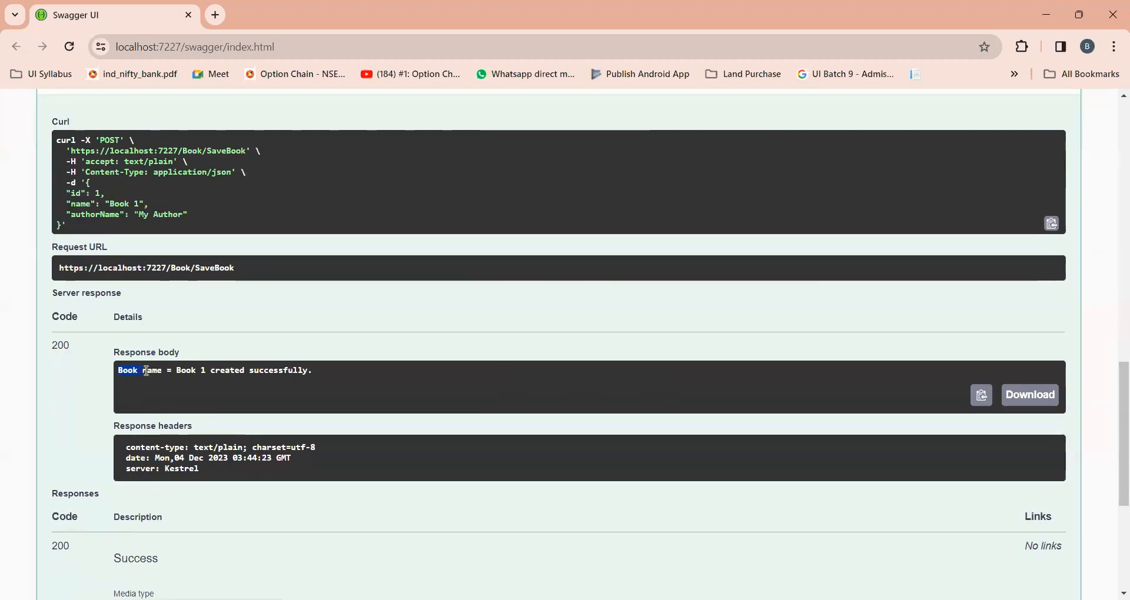
# Continue execution so Swagger shows the 200 "Book name = Book 1 created successfully." response.
pyautogui.click(313, 370)
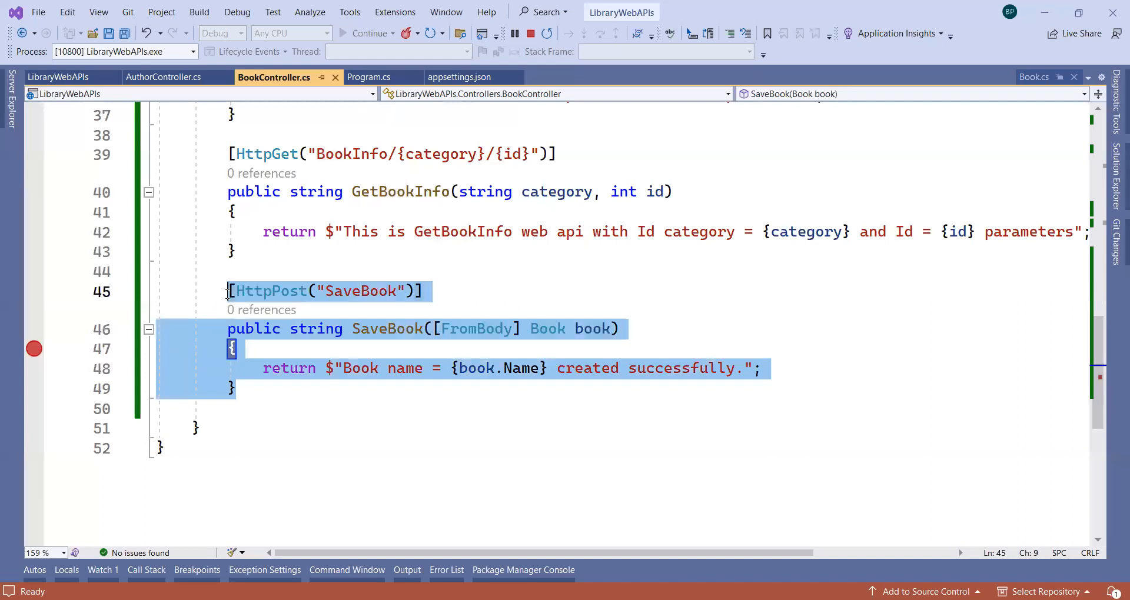
pyautogui.moveTo(458, 179)
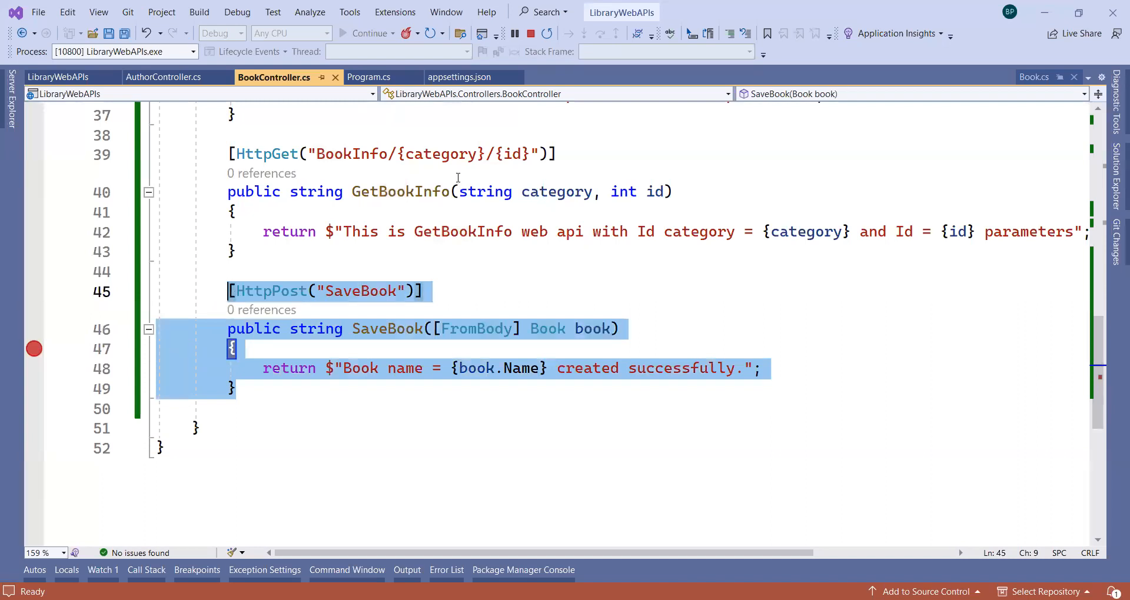